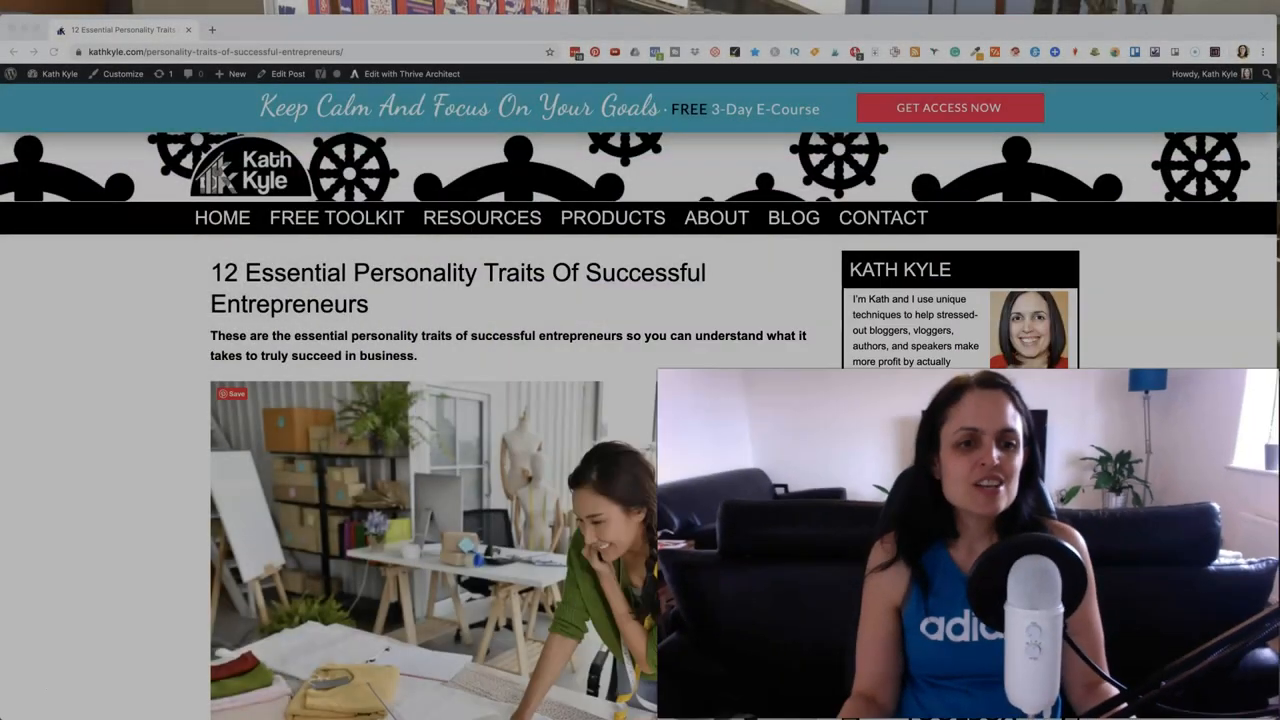
mouse_move(128, 536)
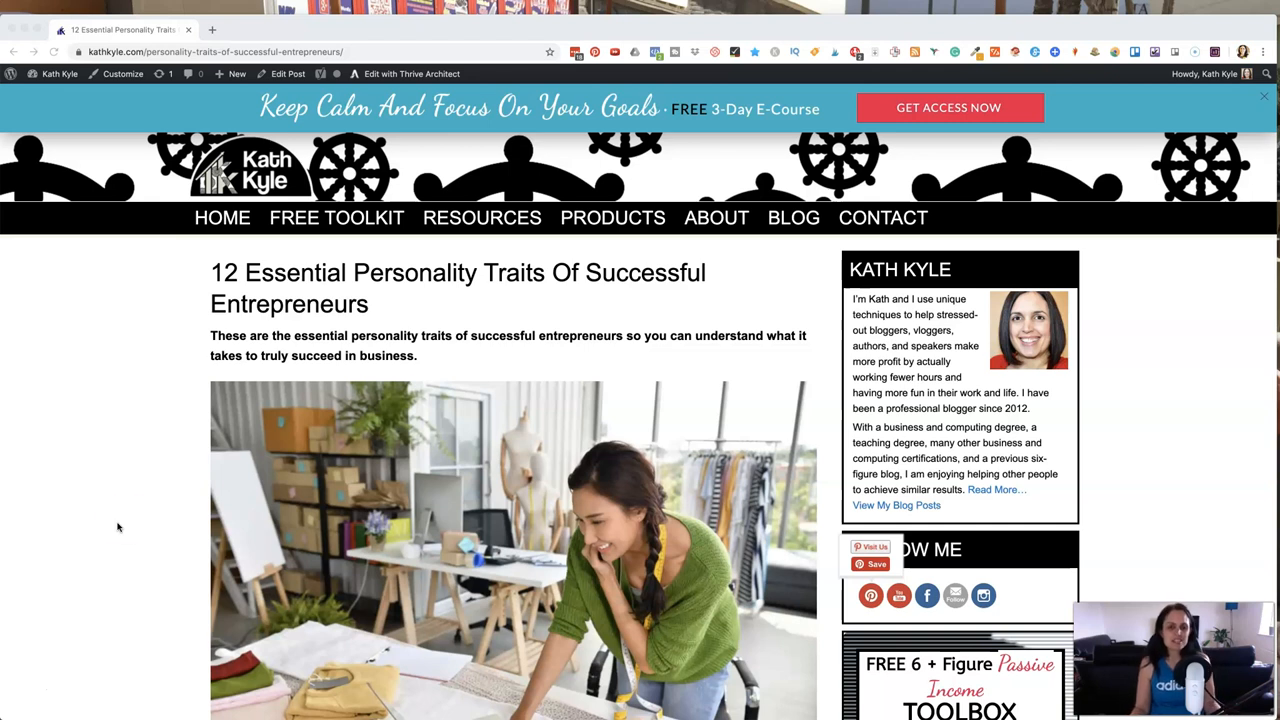
mouse_move(129, 523)
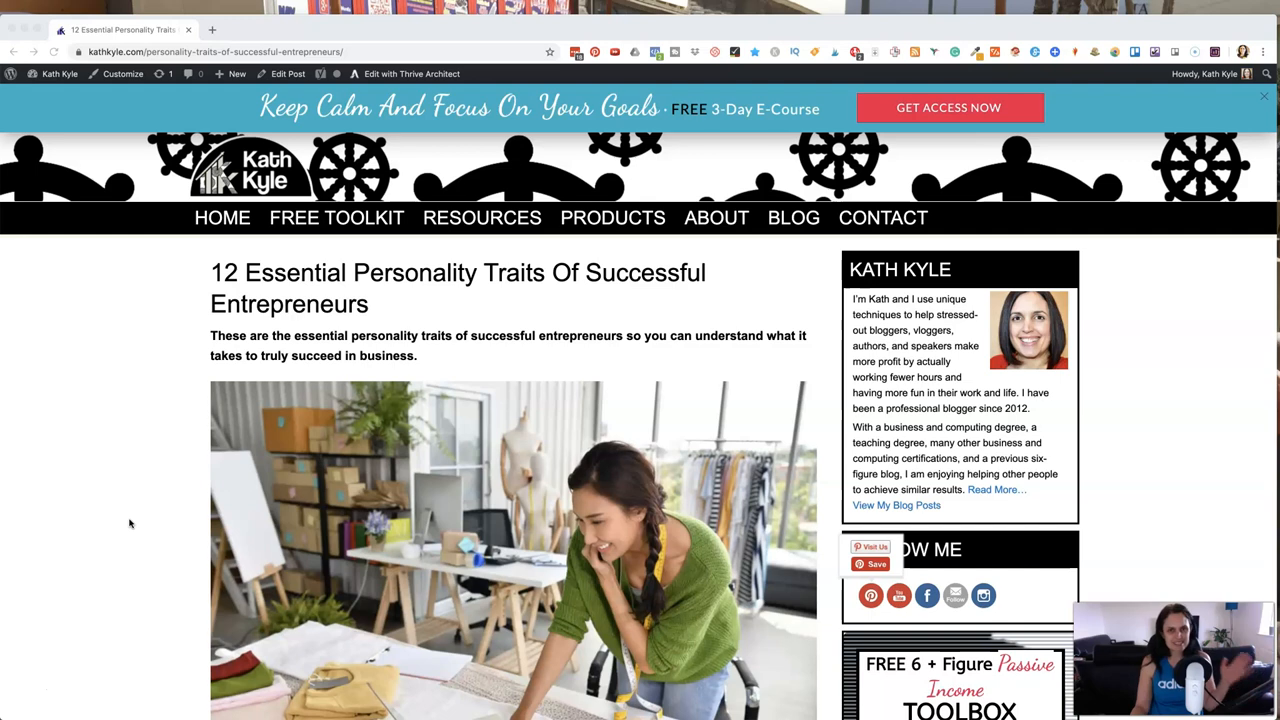
scroll(down, 3)
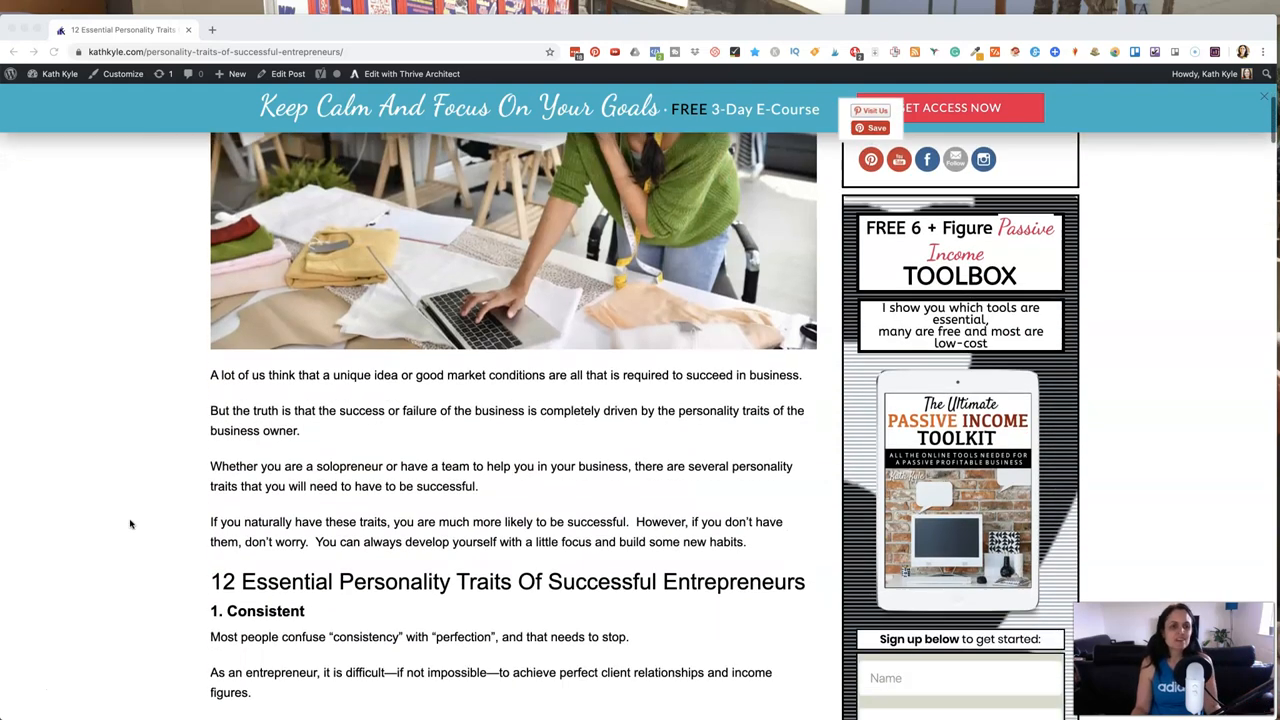
scroll(down, 3)
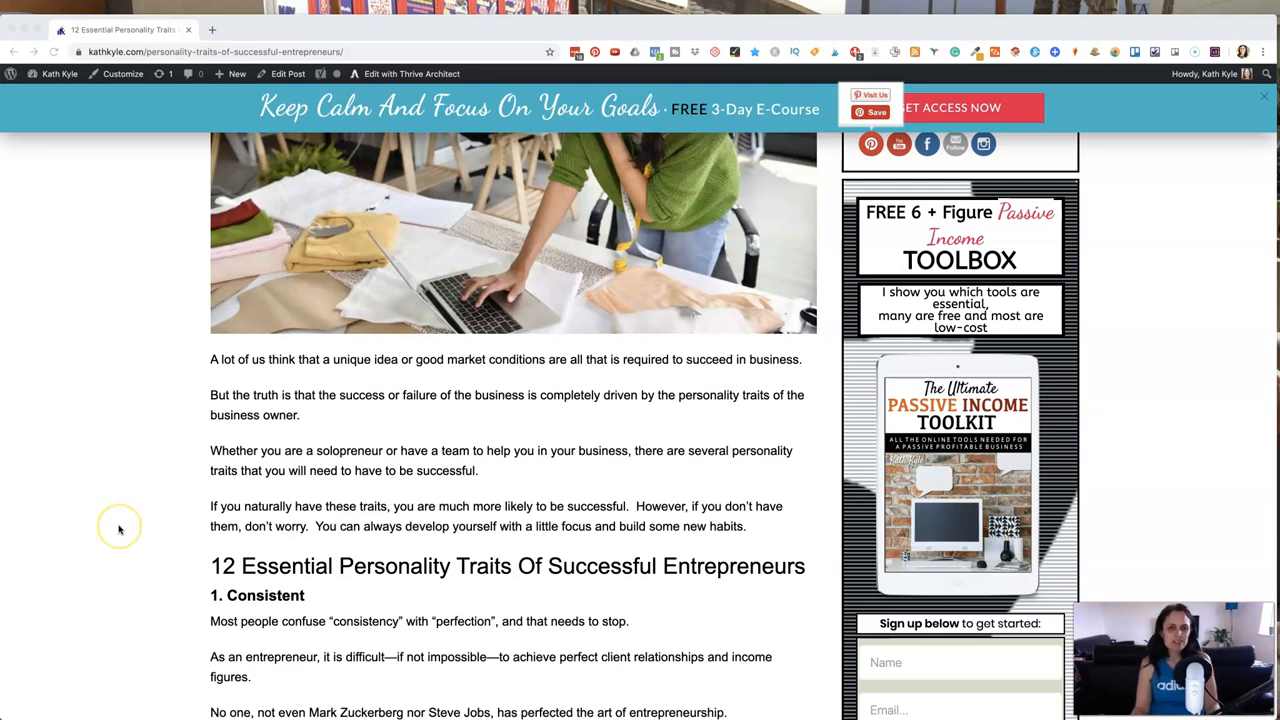
scroll(down, 3)
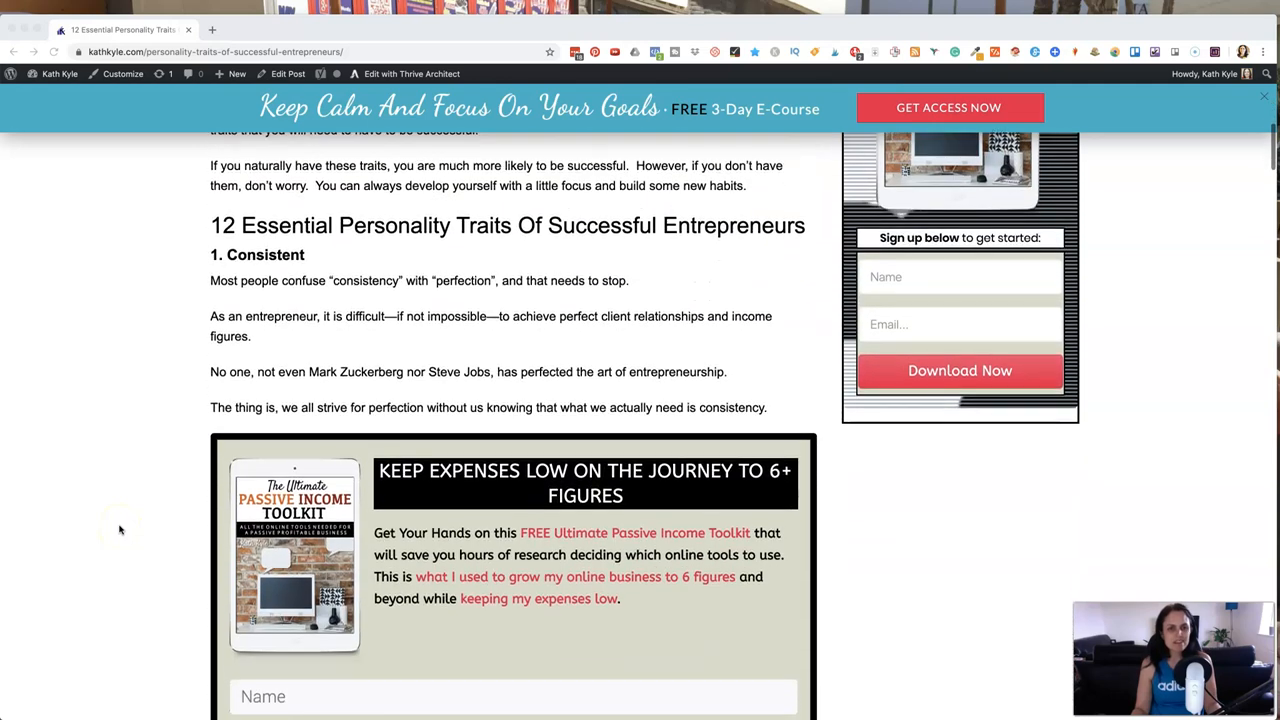
scroll(down, 3)
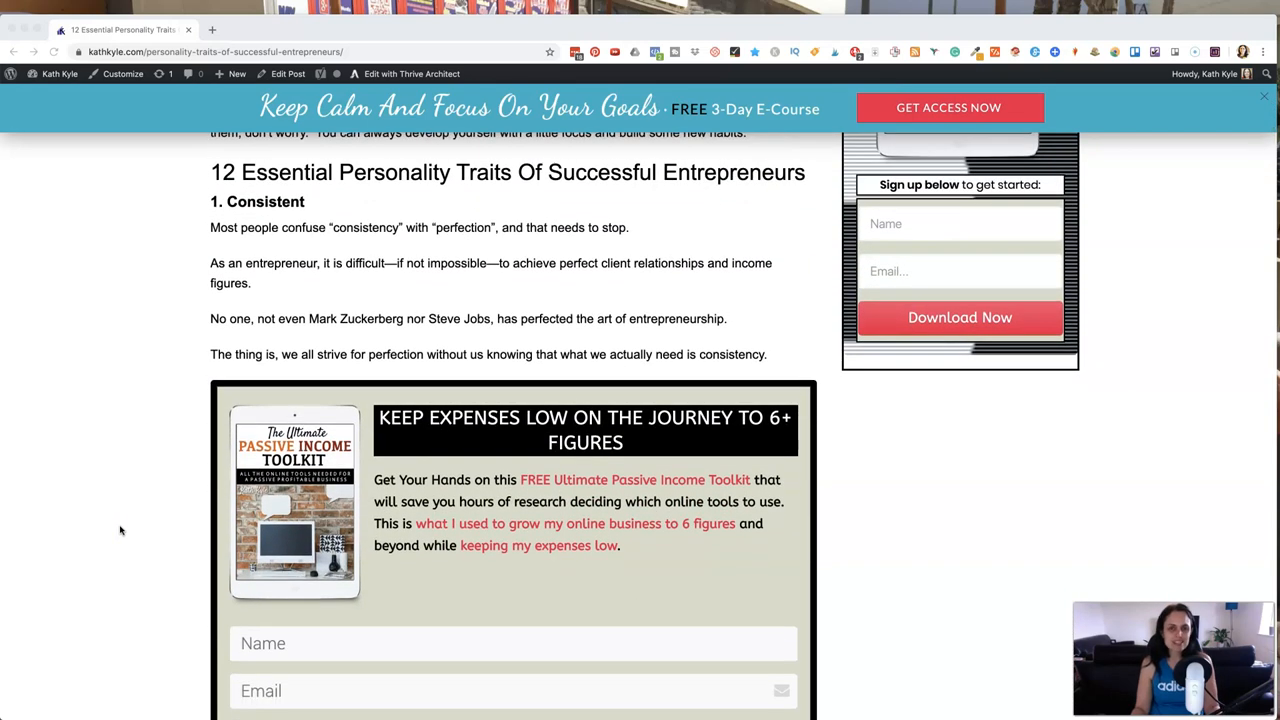
scroll(down, 3)
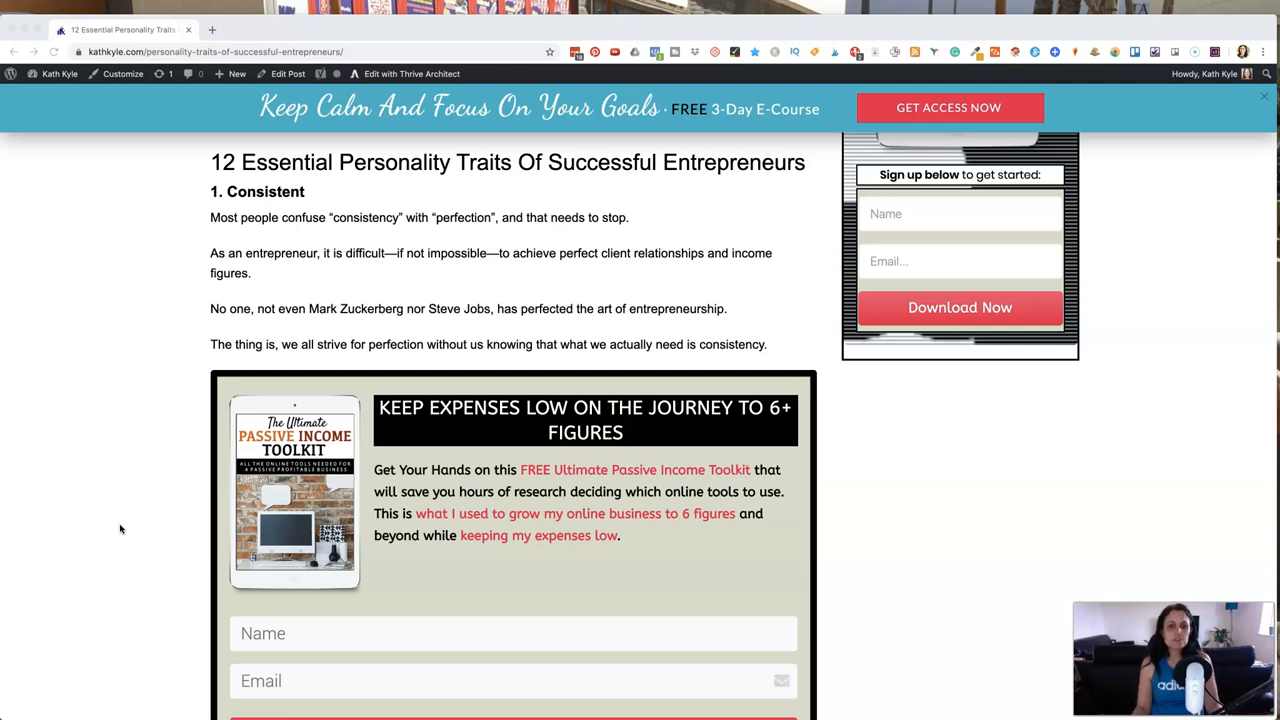
scroll(down, 3)
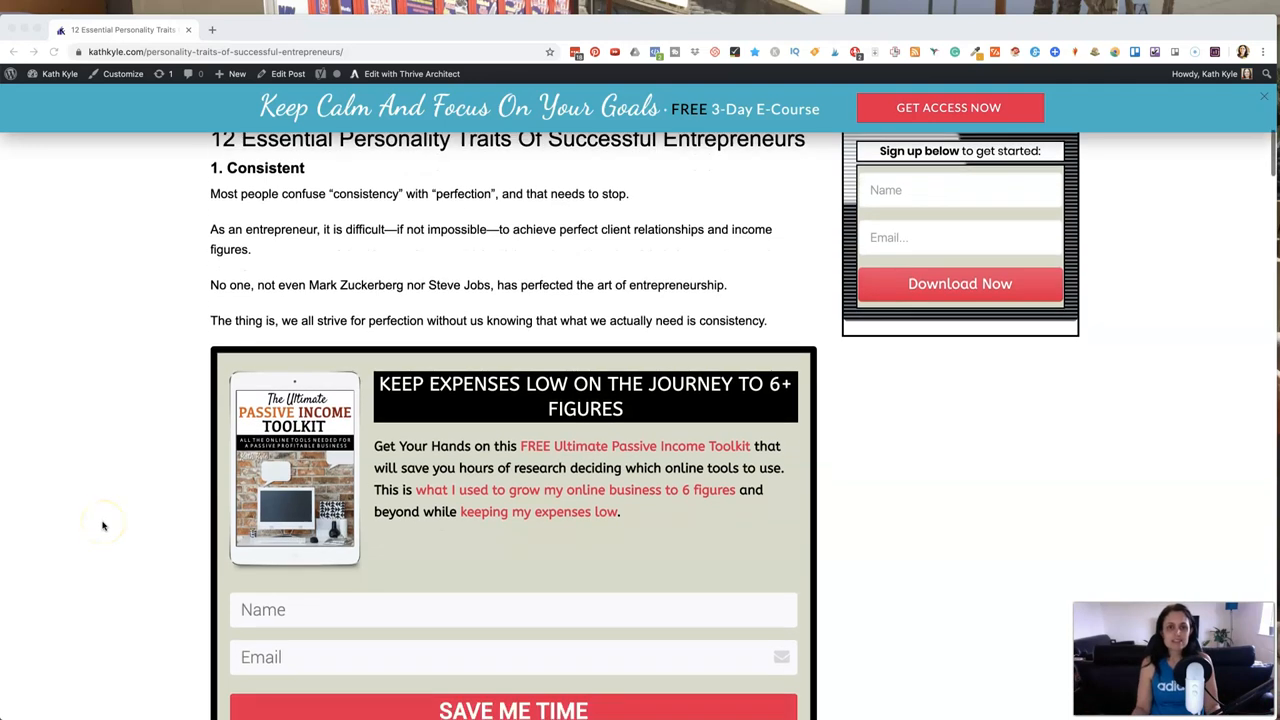
scroll(down, 3)
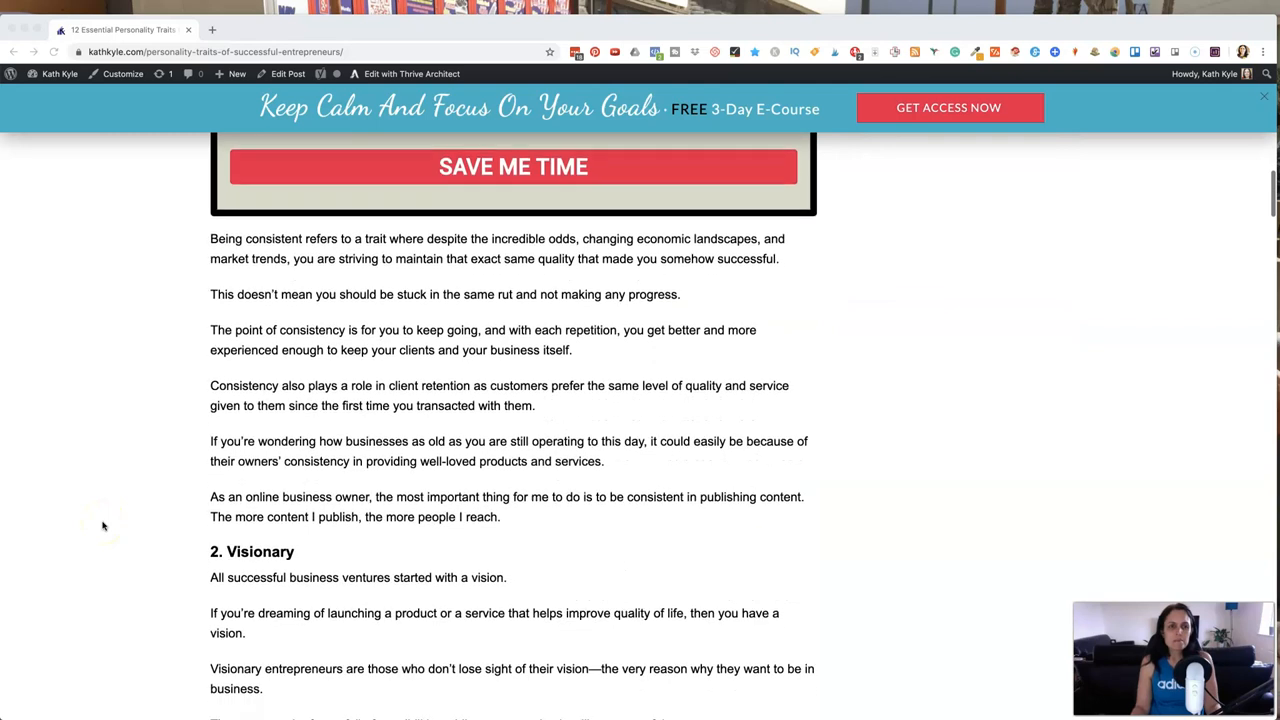
scroll(down, 3)
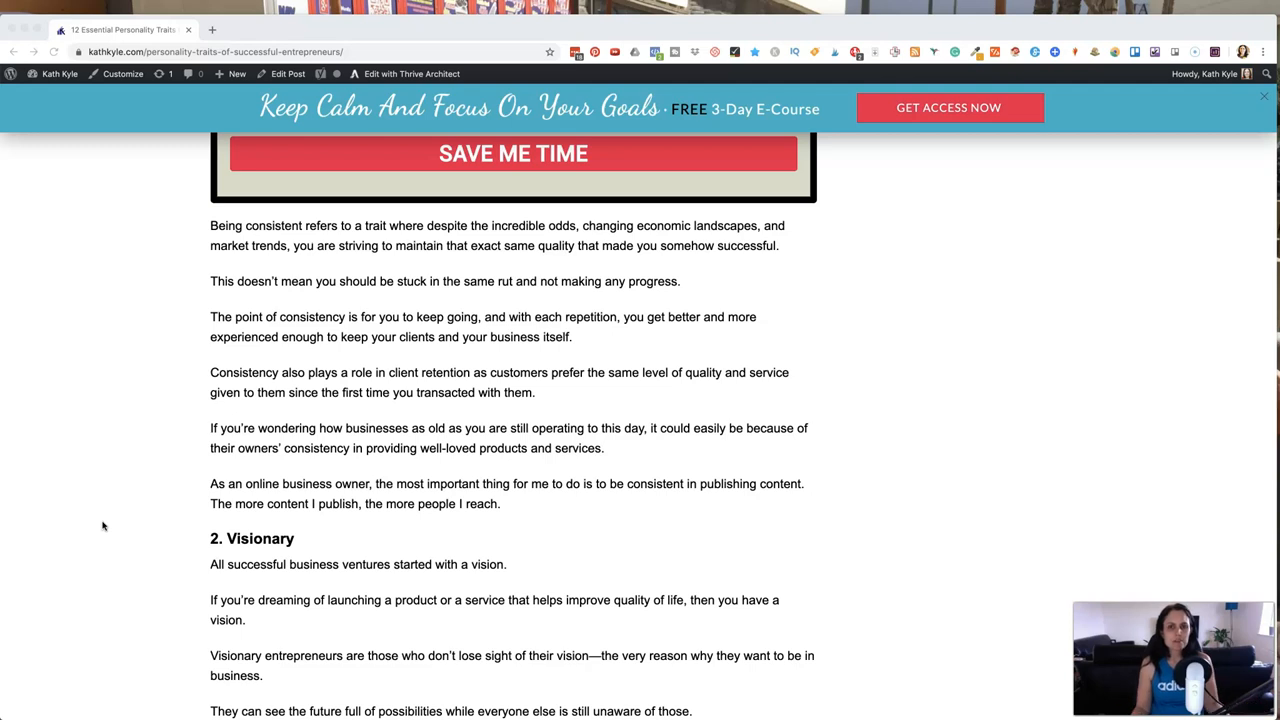
scroll(down, 3)
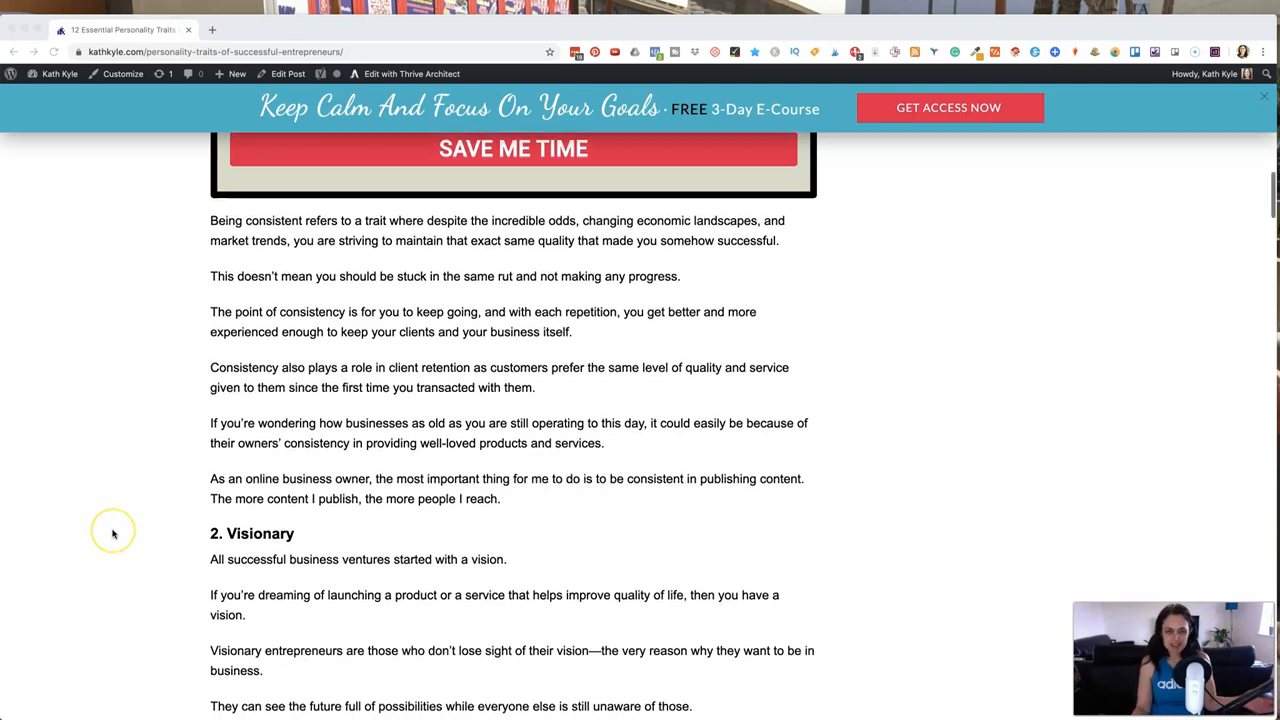
scroll(down, 3)
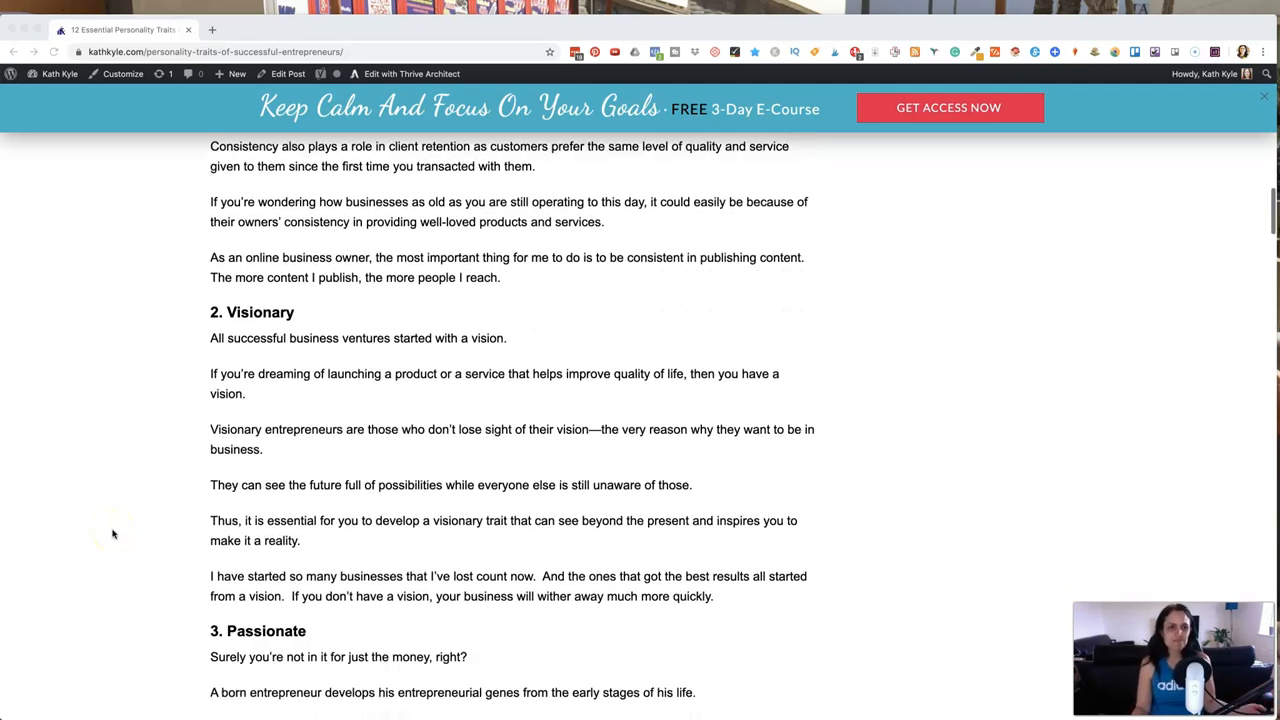
scroll(down, 3)
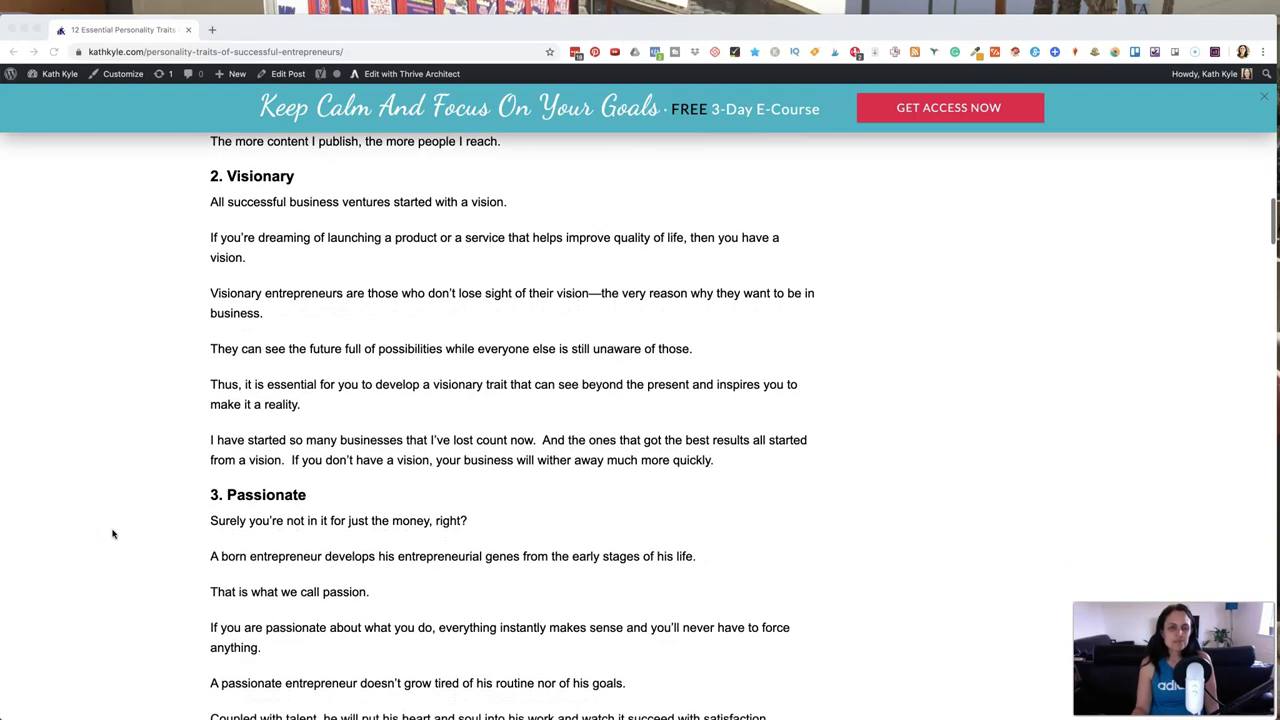
scroll(down, 3)
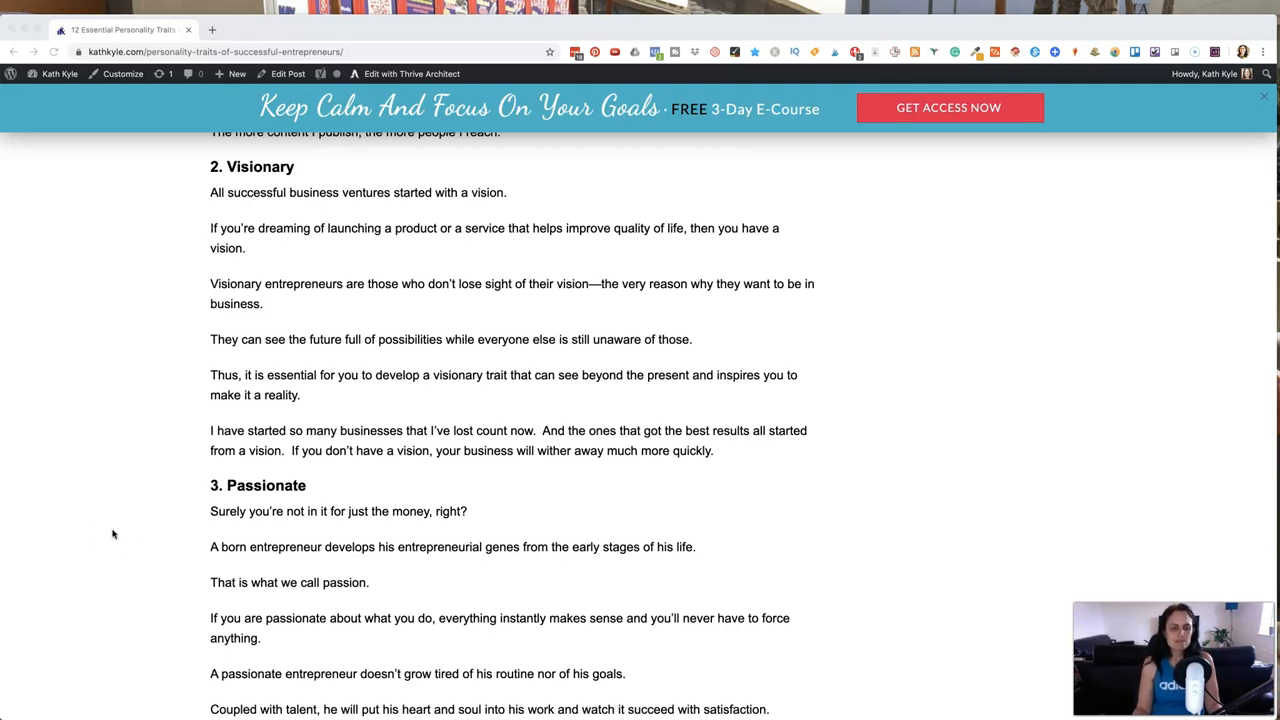
scroll(down, 3)
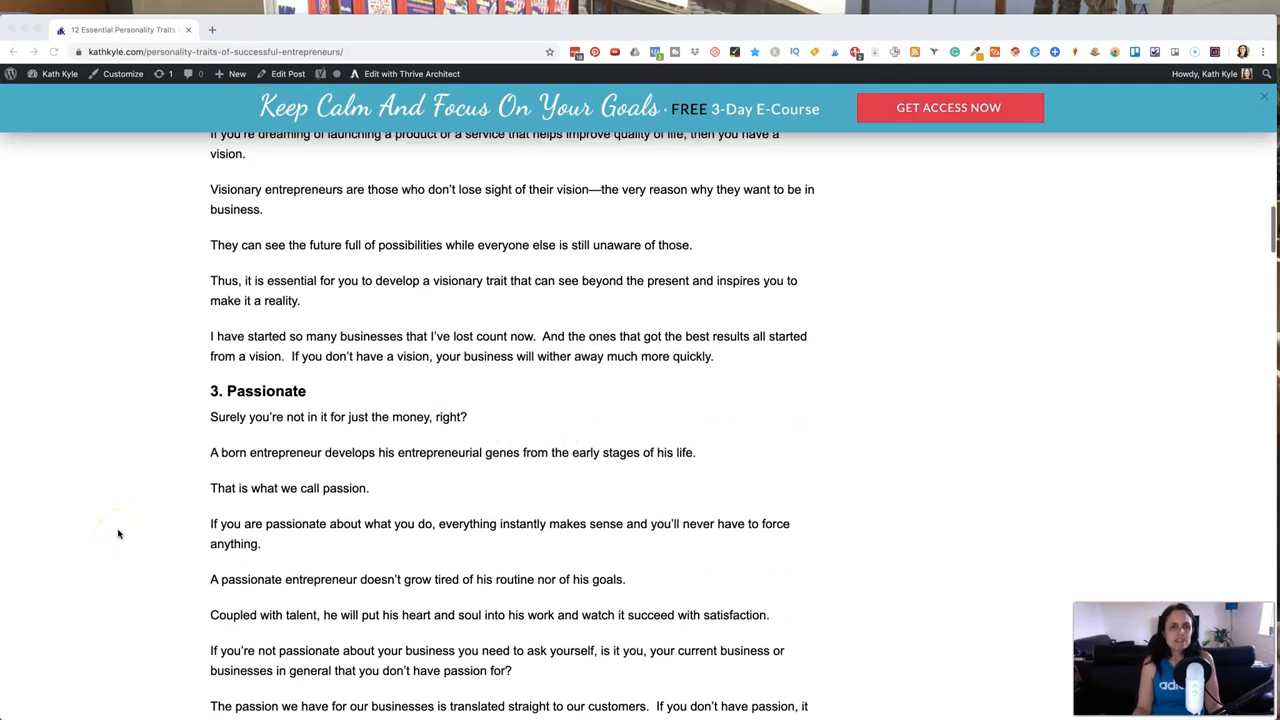
scroll(down, 3)
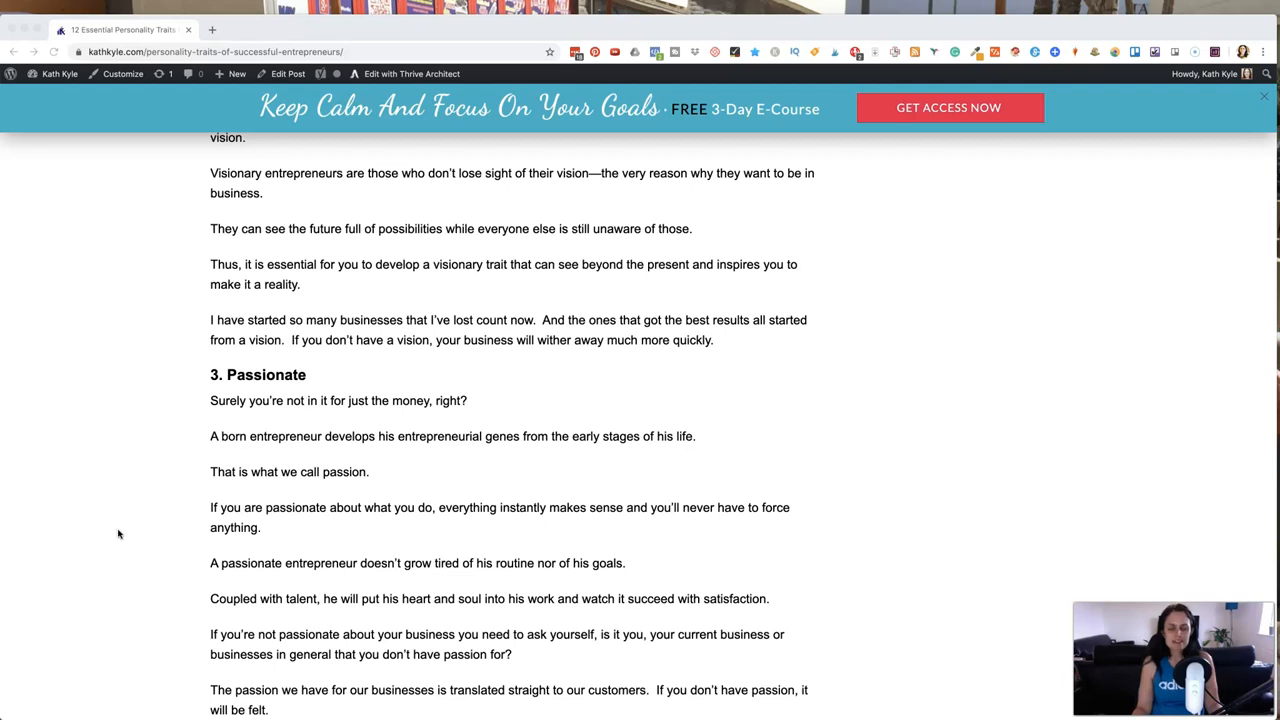
scroll(down, 3)
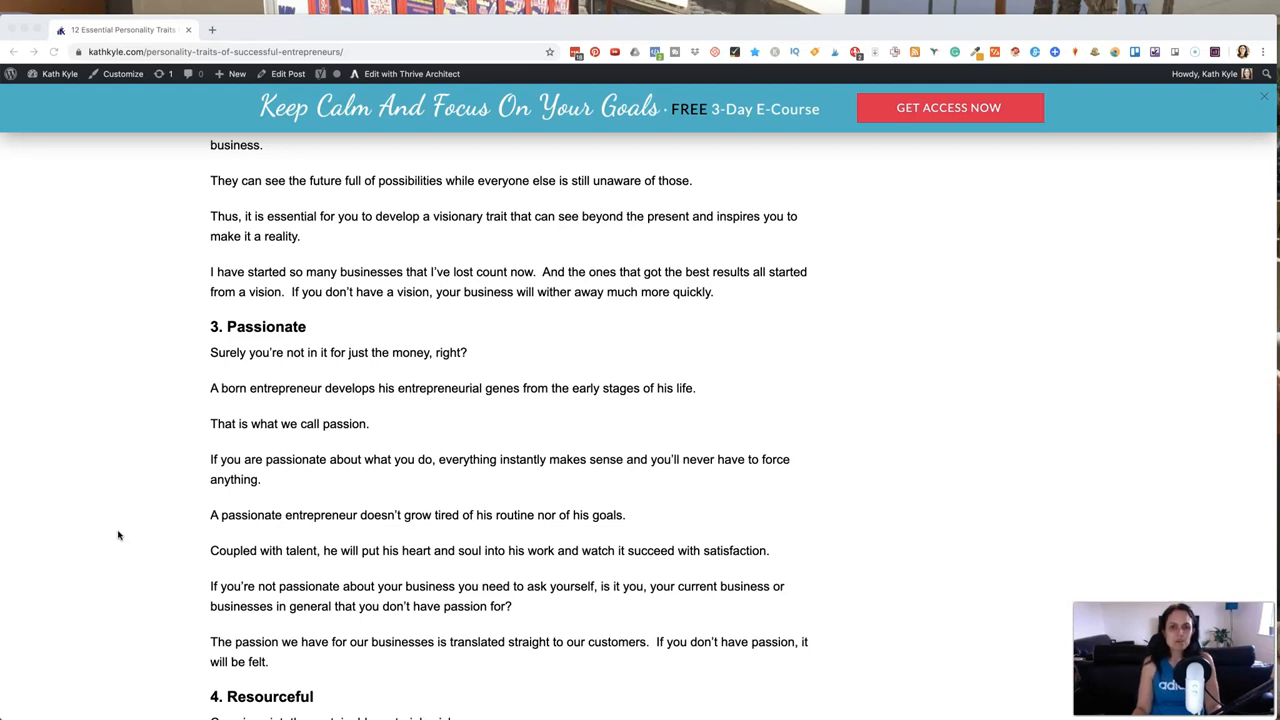
scroll(down, 3)
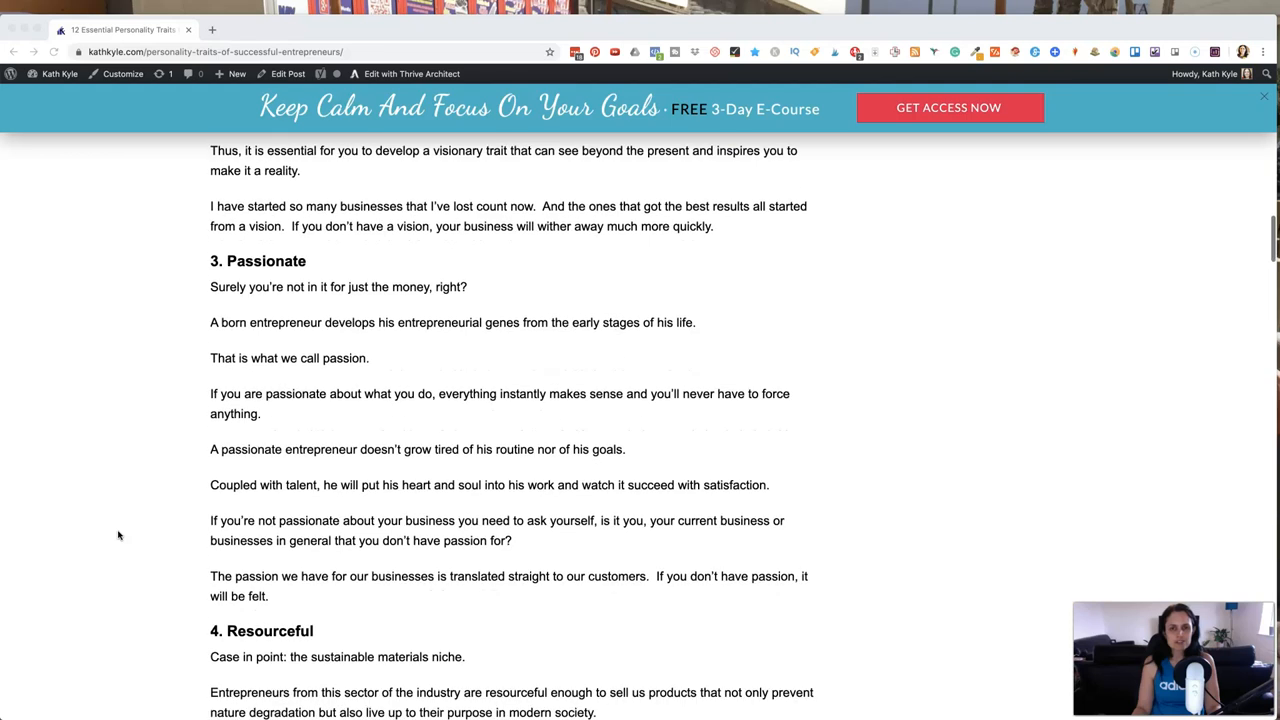
scroll(down, 3)
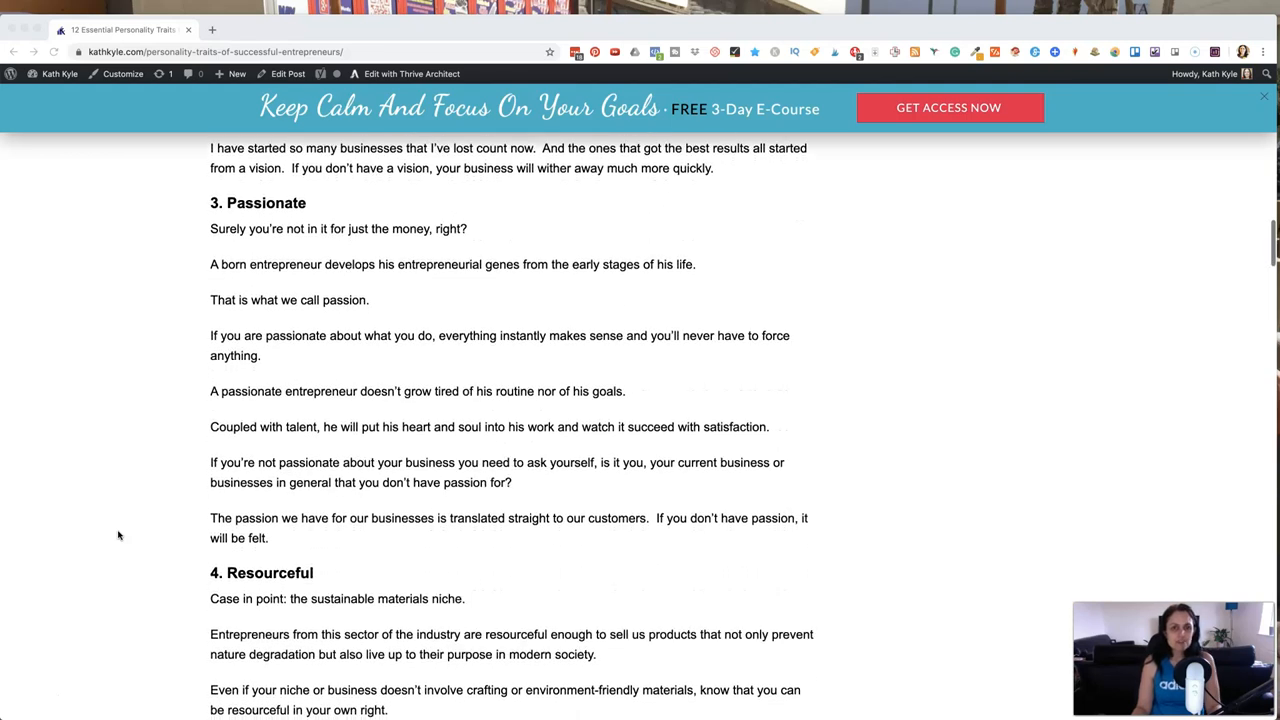
scroll(down, 3)
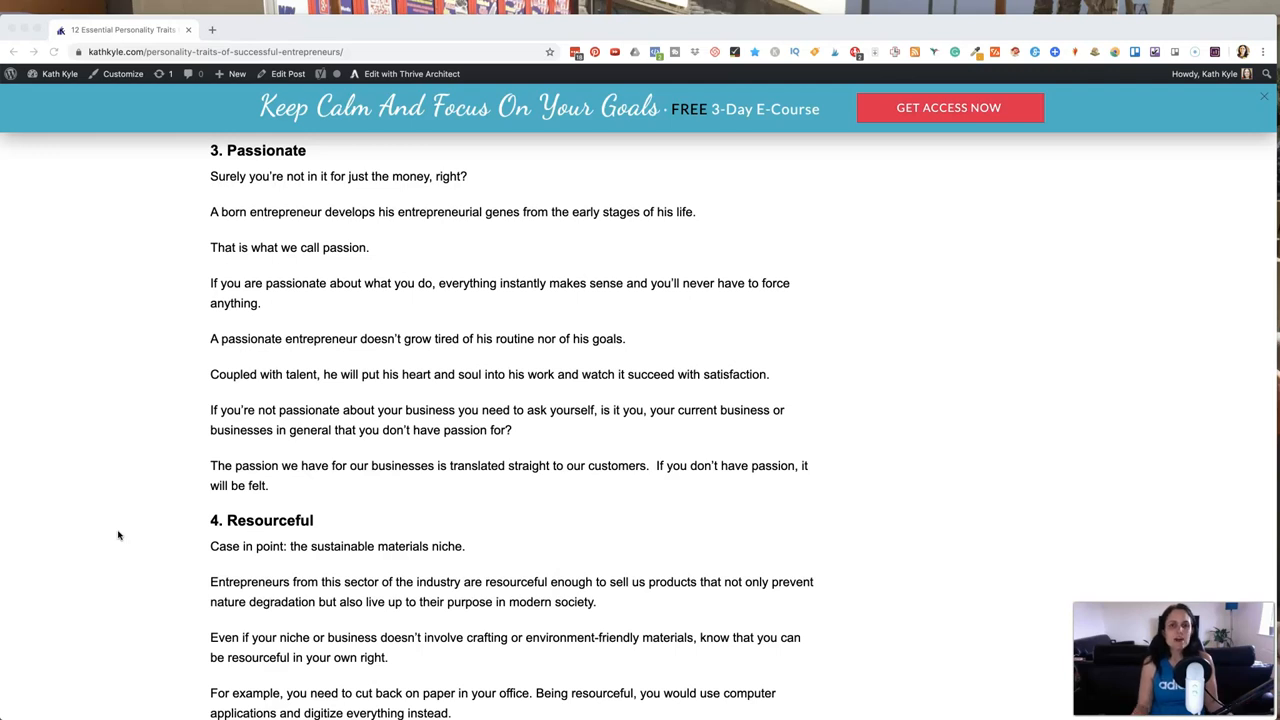
scroll(down, 3)
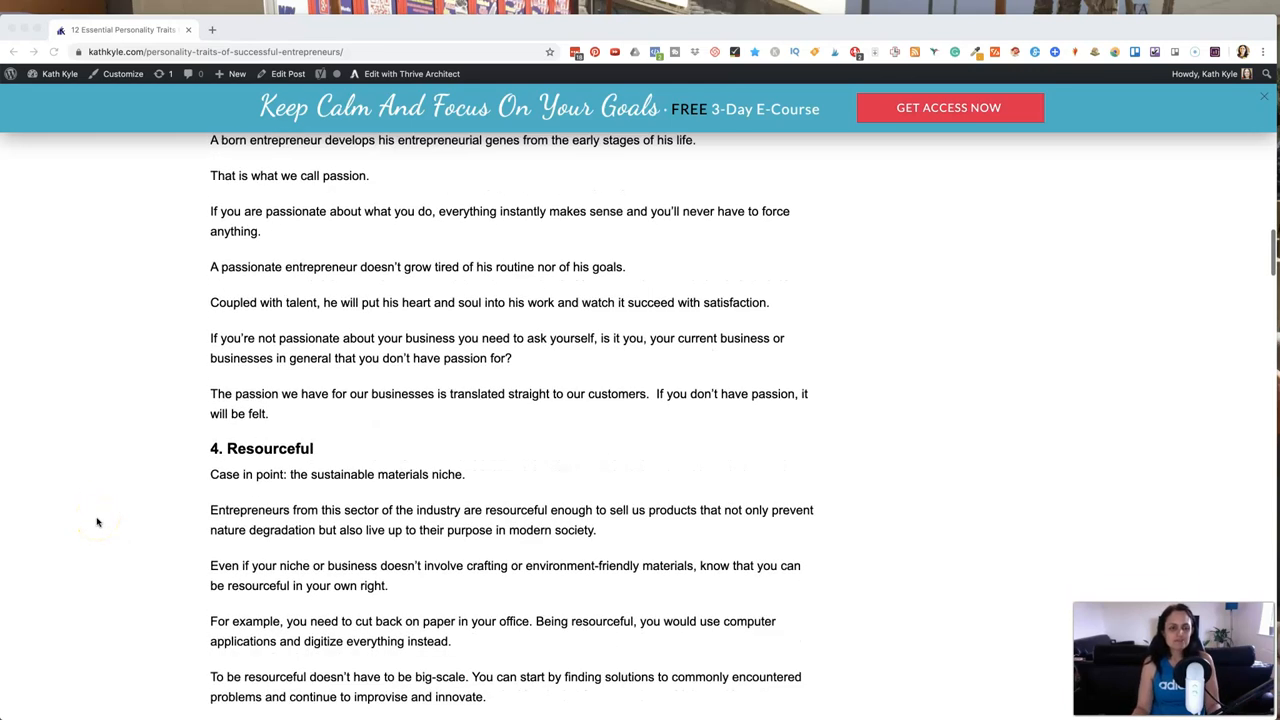
scroll(down, 3)
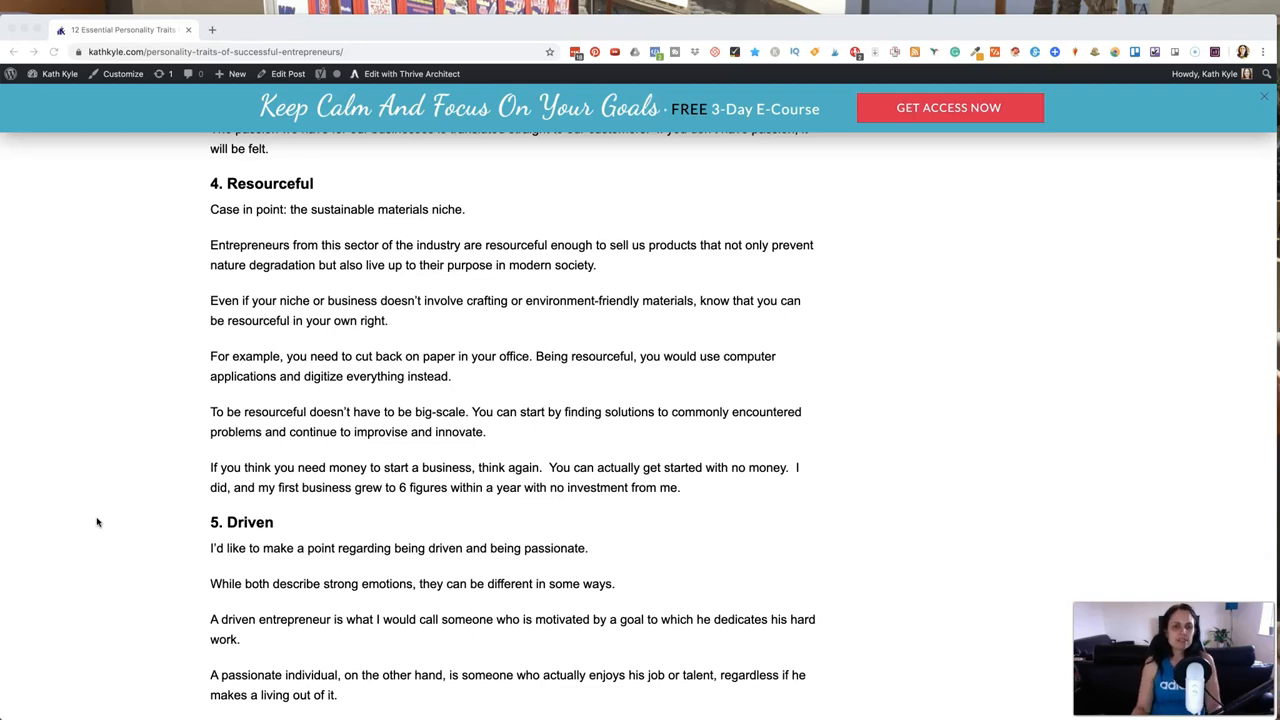
scroll(down, 3)
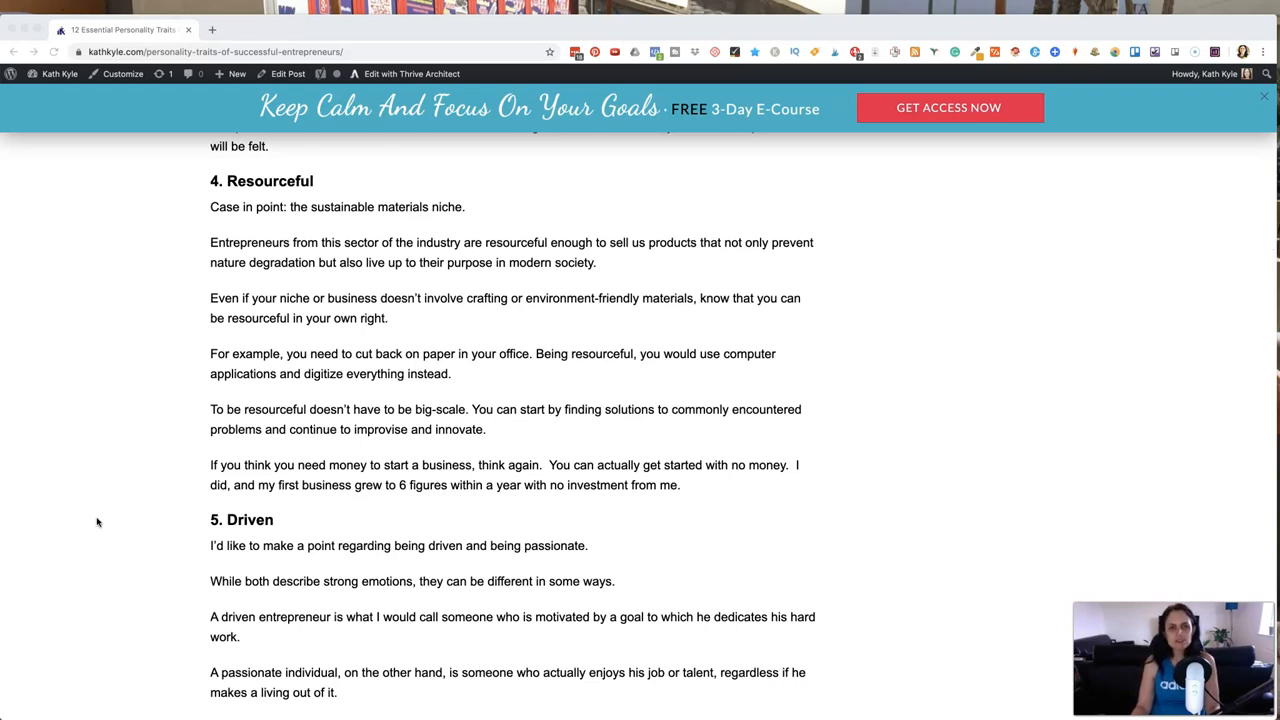
scroll(down, 3)
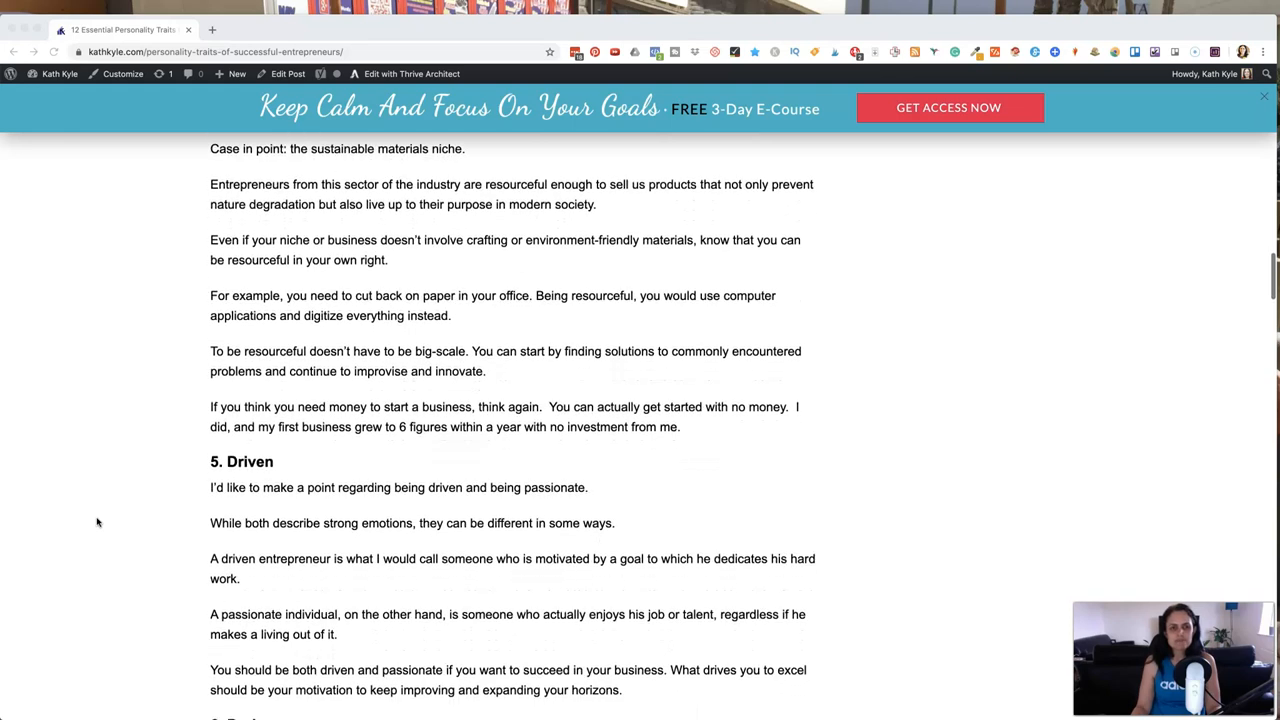
scroll(down, 3)
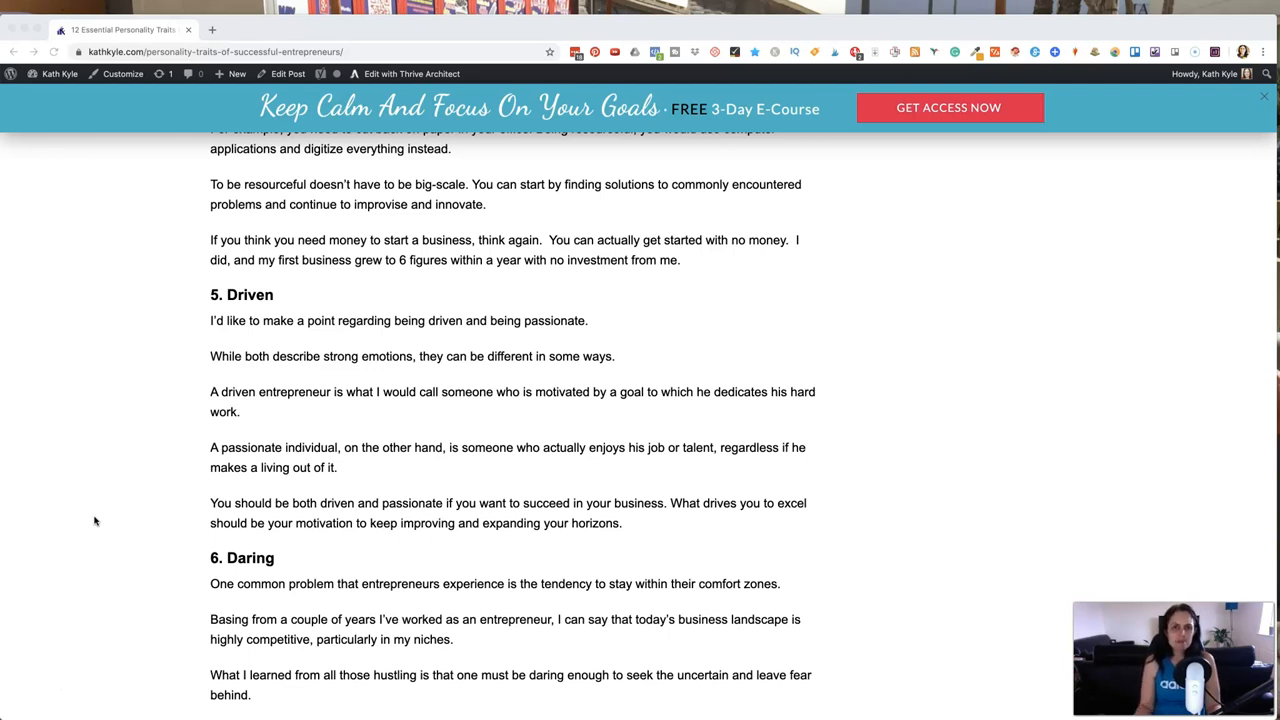
scroll(down, 3)
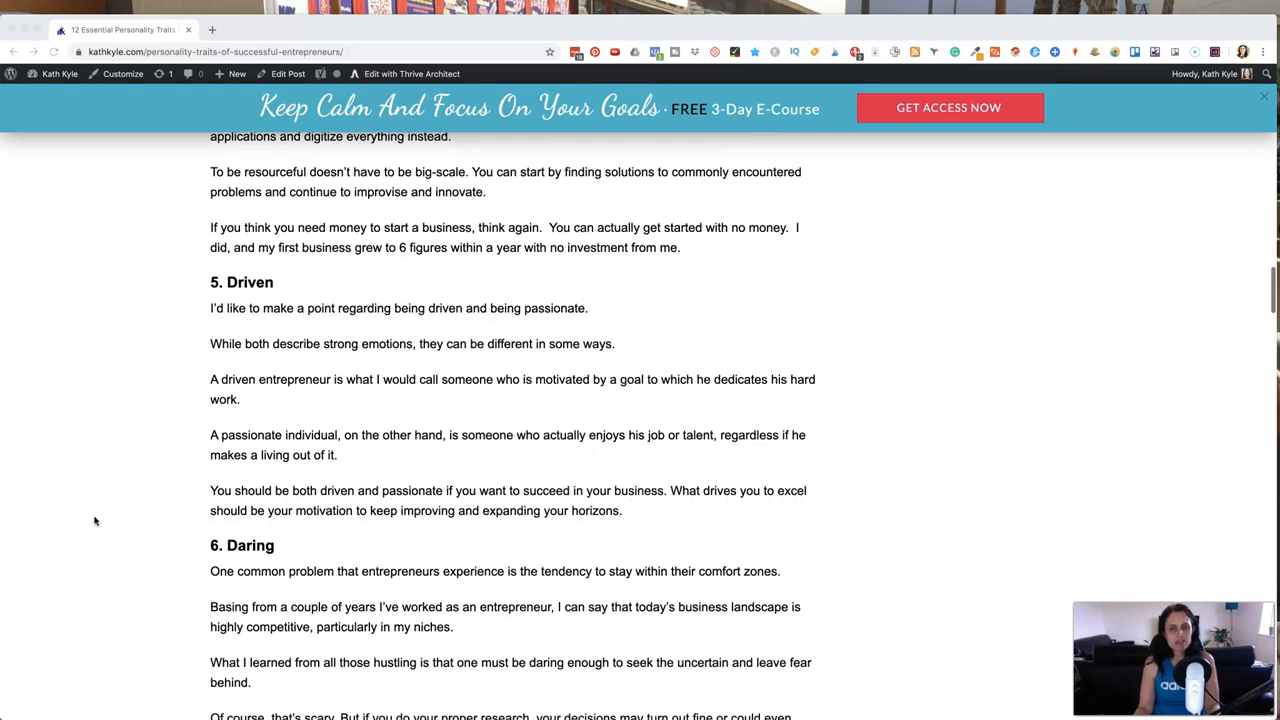
scroll(down, 3)
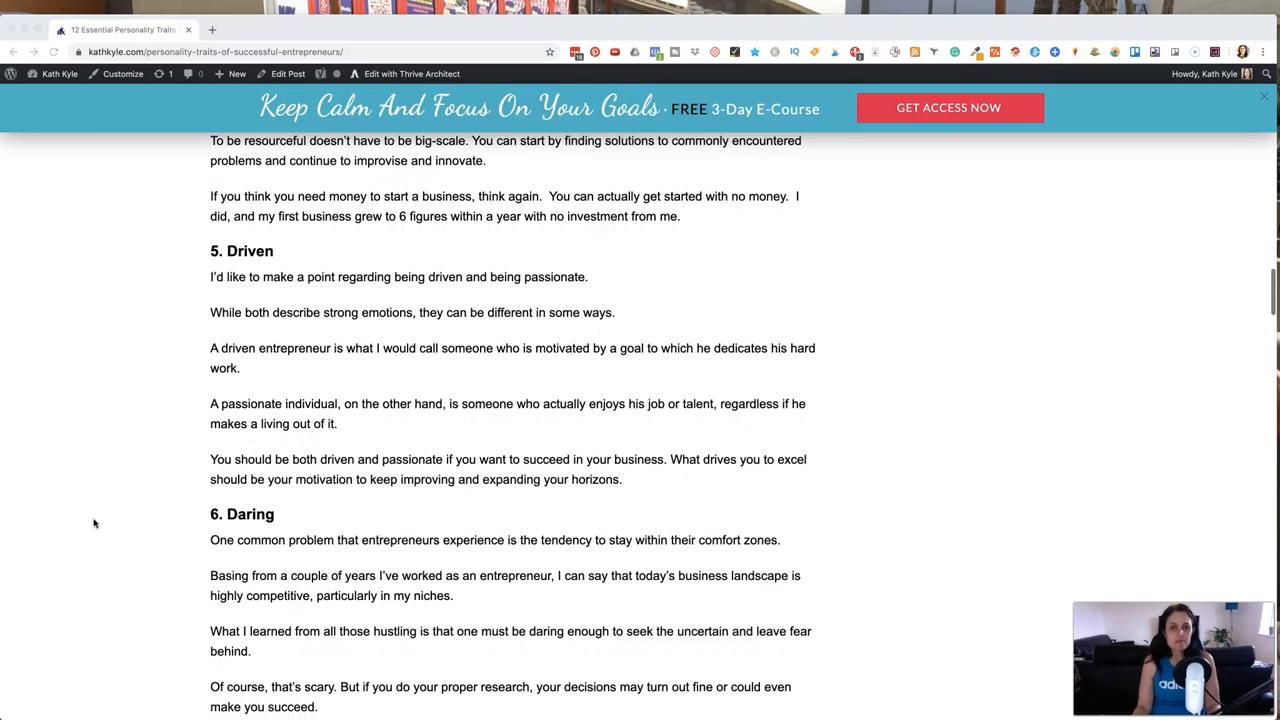
scroll(down, 3)
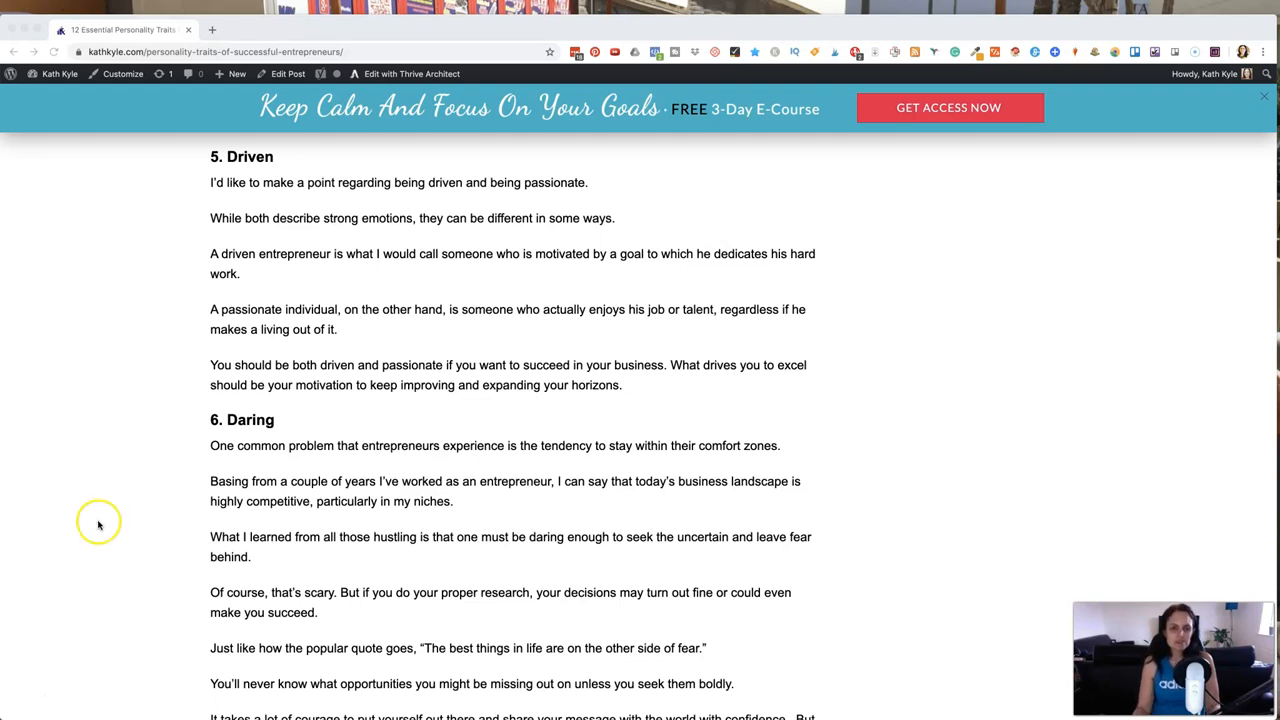
scroll(down, 3)
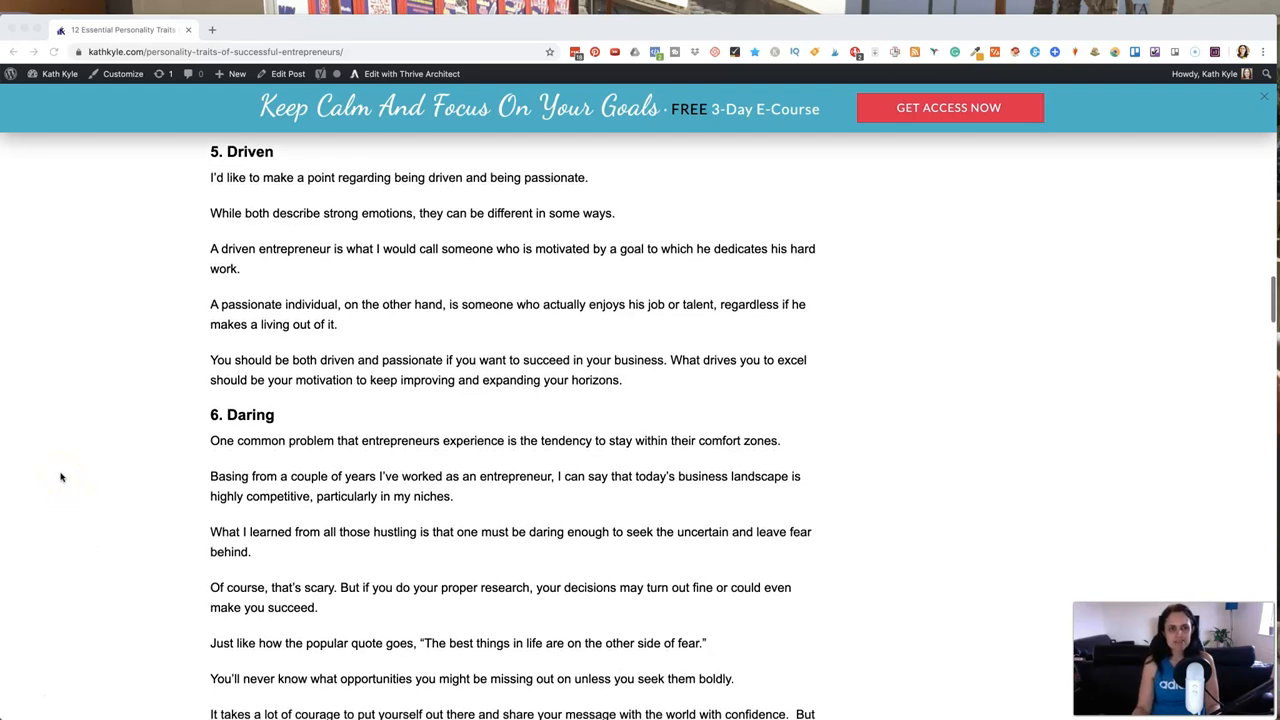
scroll(down, 3)
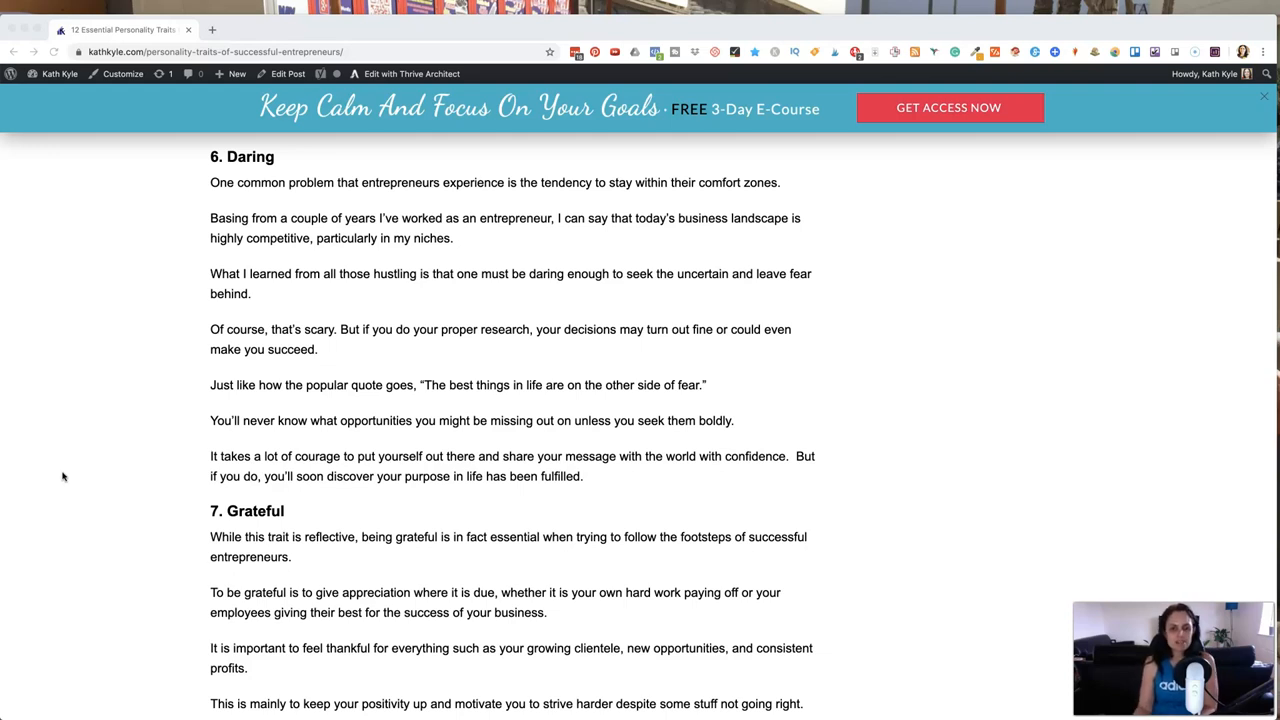
scroll(down, 3)
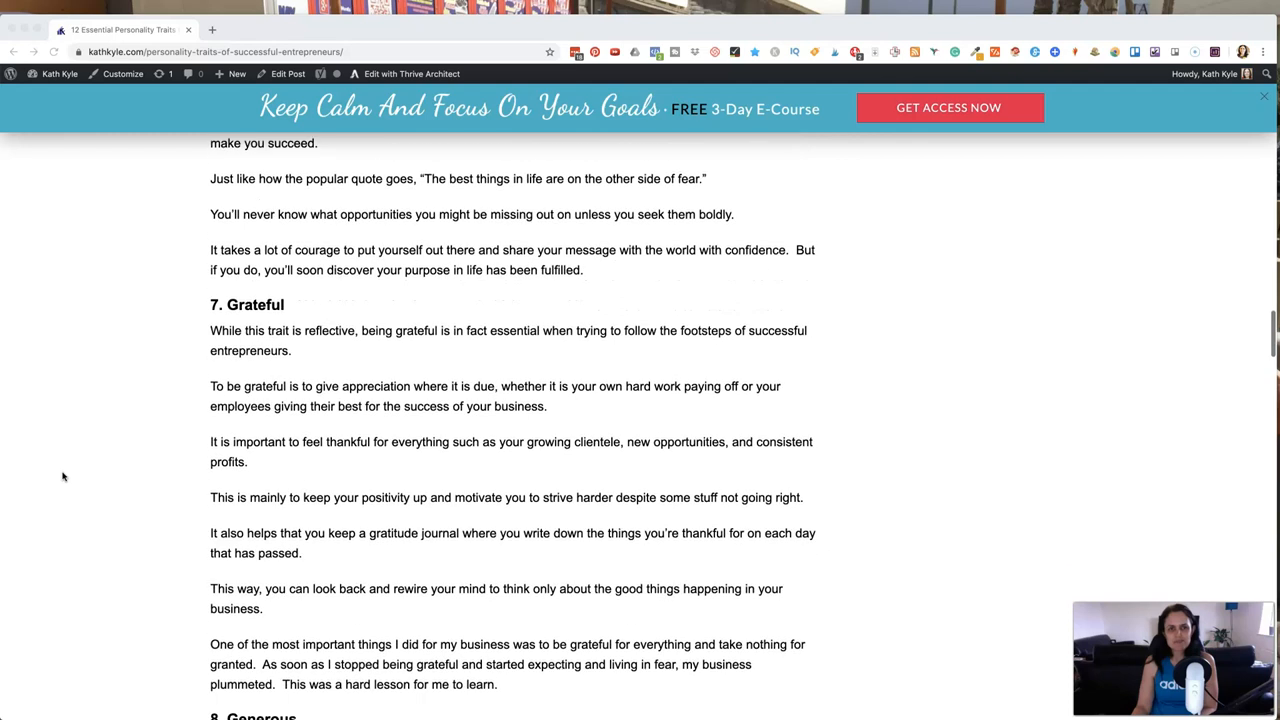
scroll(down, 3)
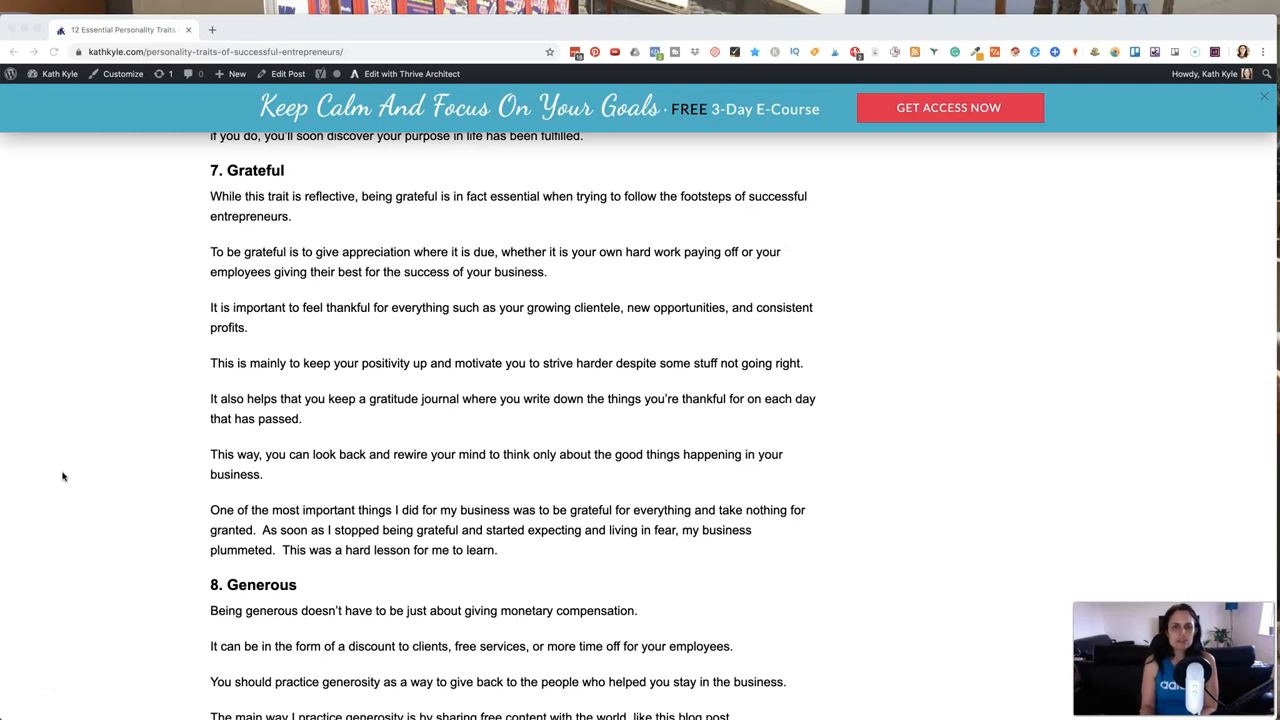
scroll(down, 3)
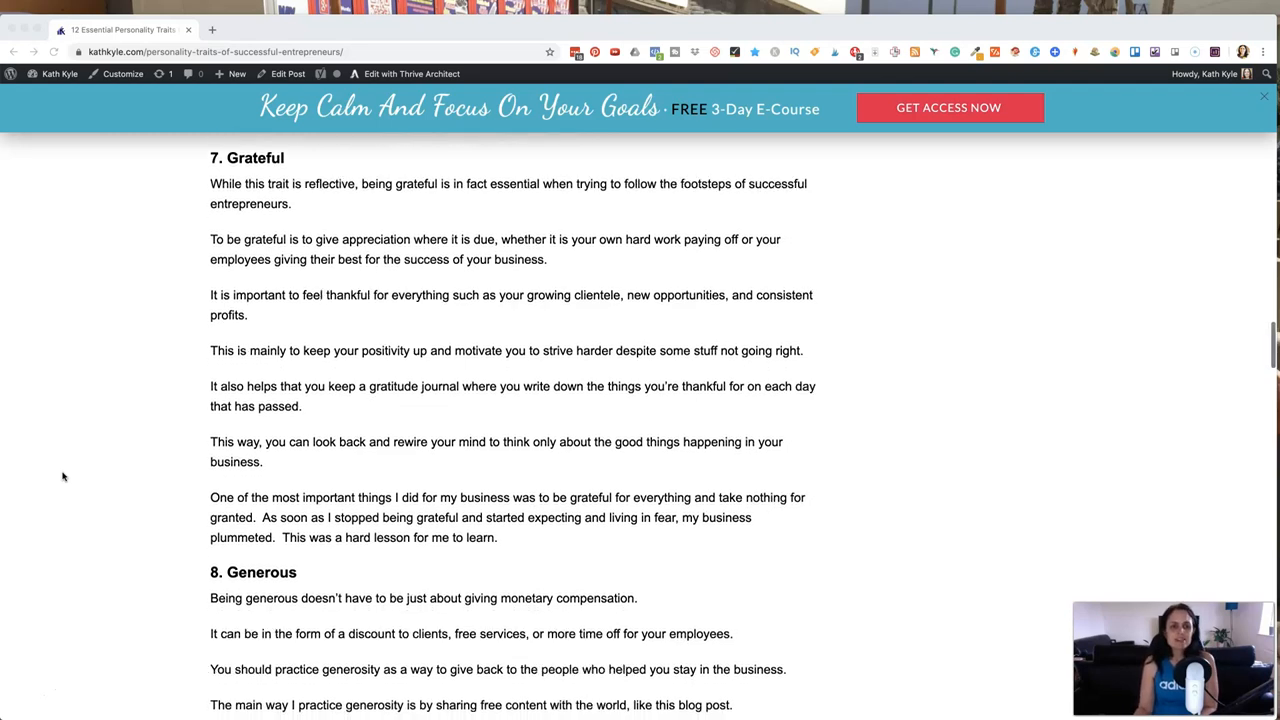
scroll(down, 3)
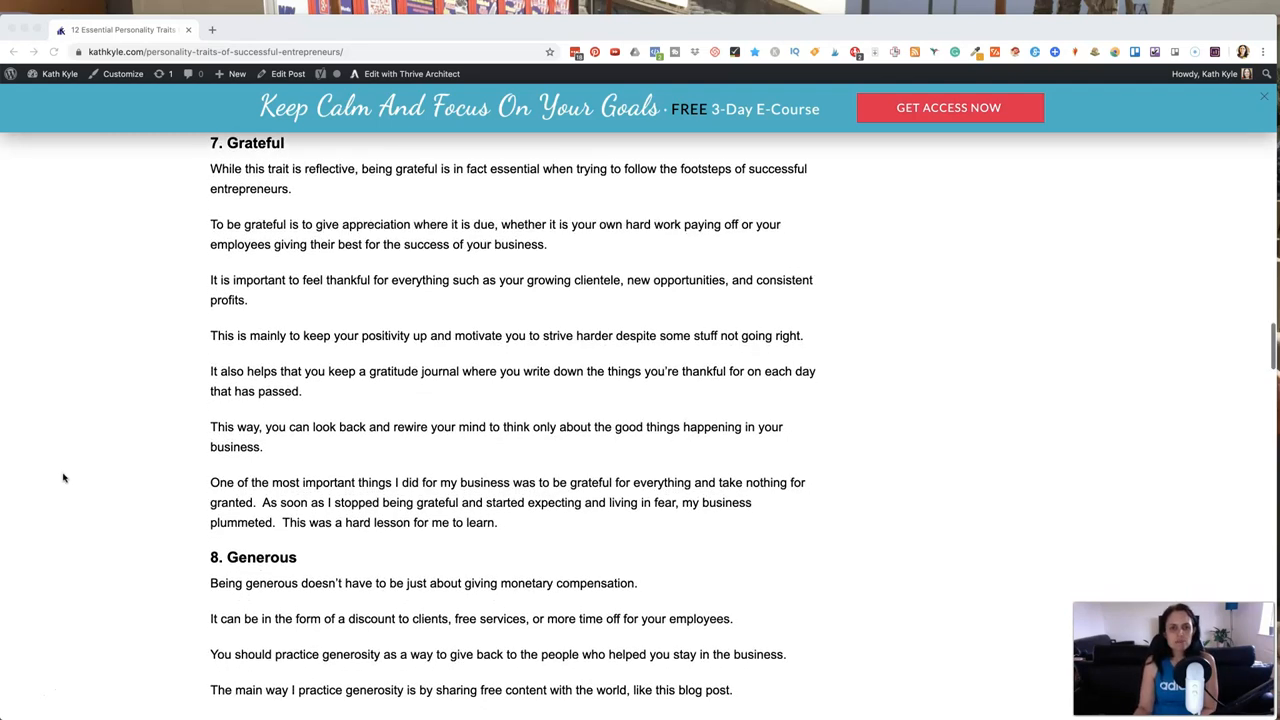
scroll(down, 3)
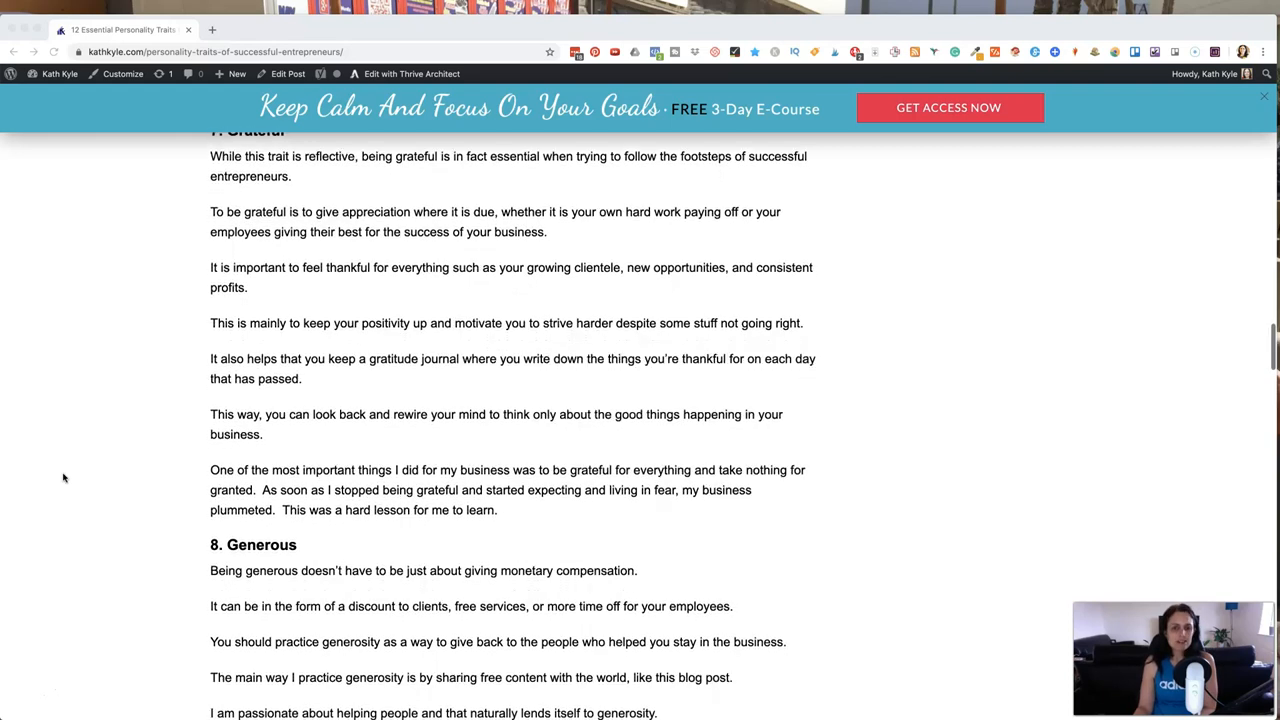
scroll(down, 3)
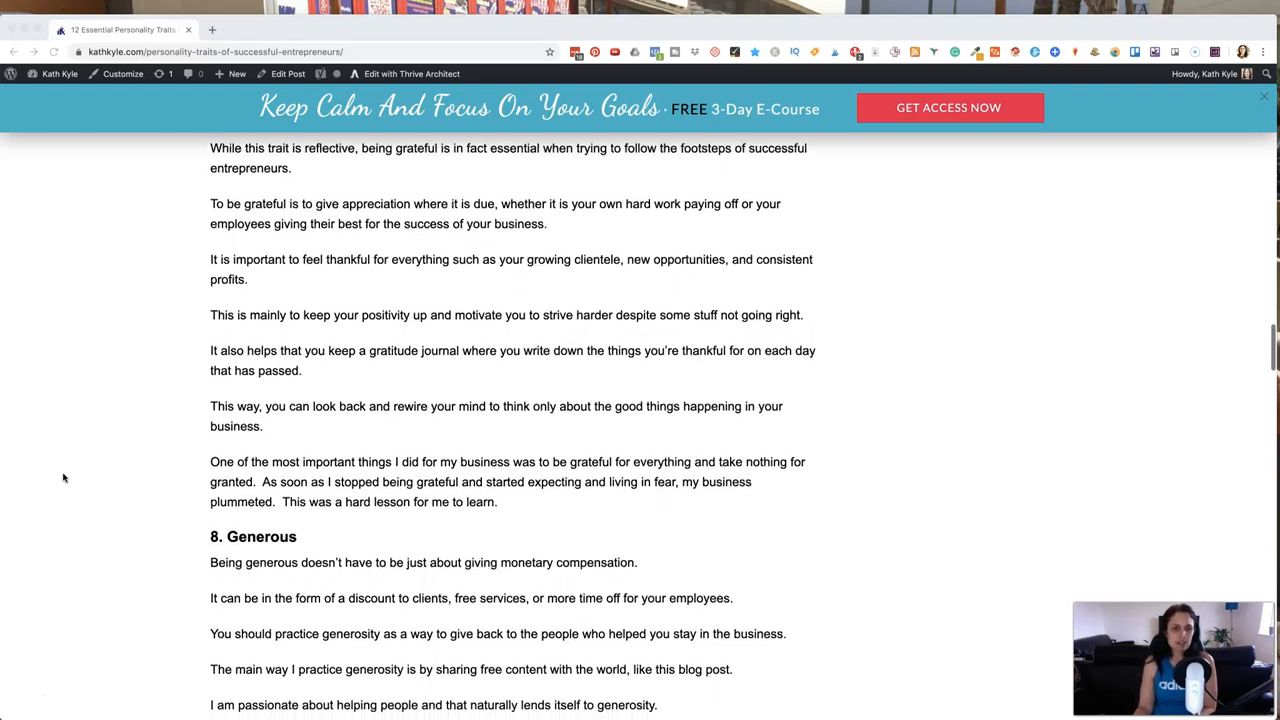
scroll(down, 3)
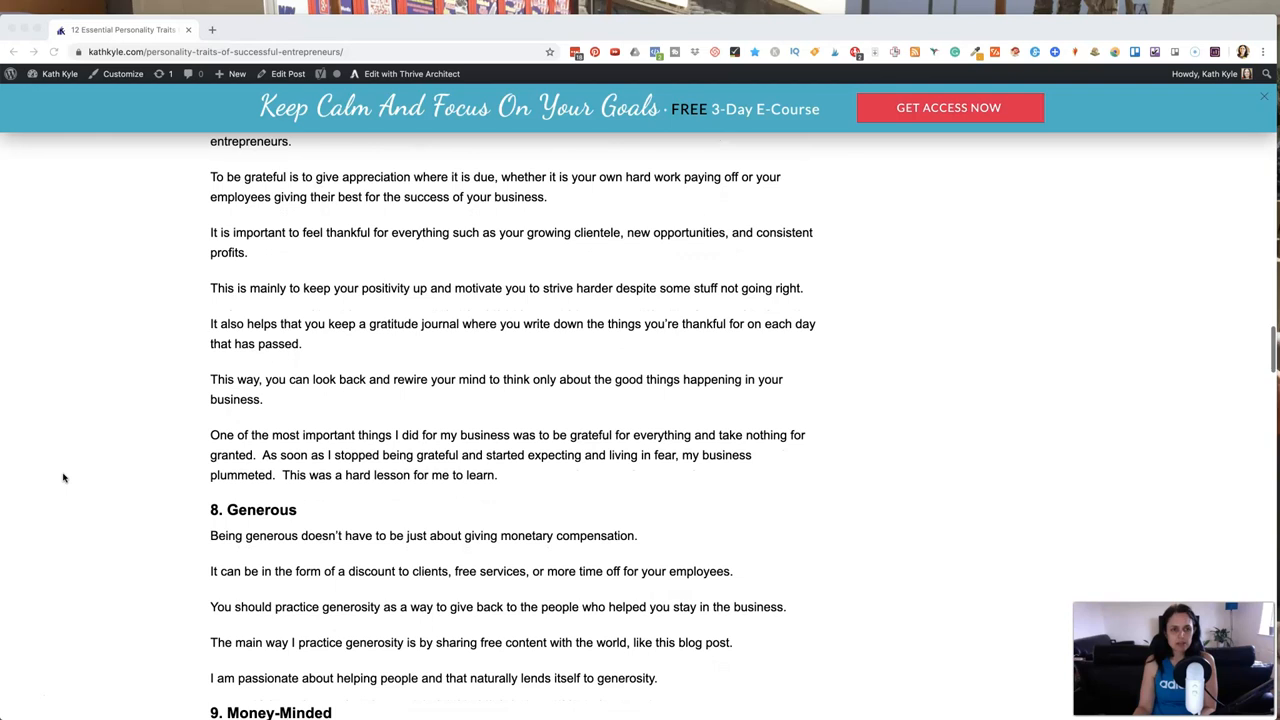
scroll(down, 3)
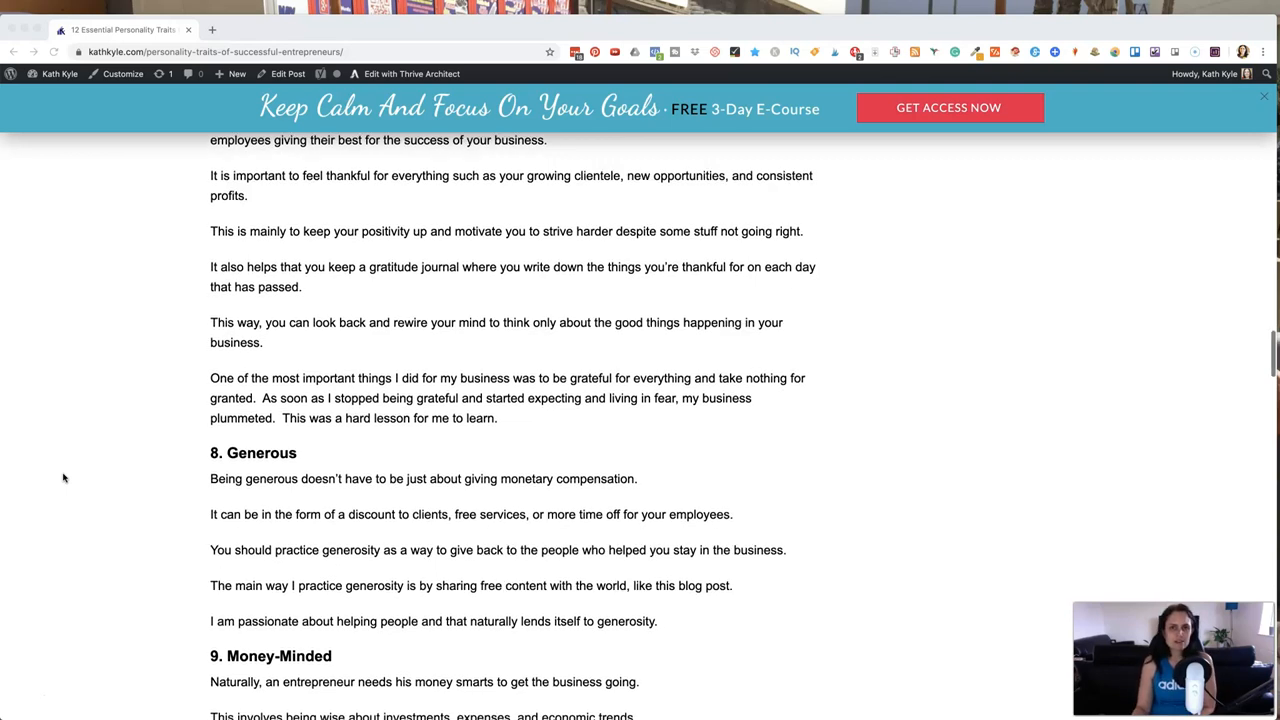
scroll(down, 3)
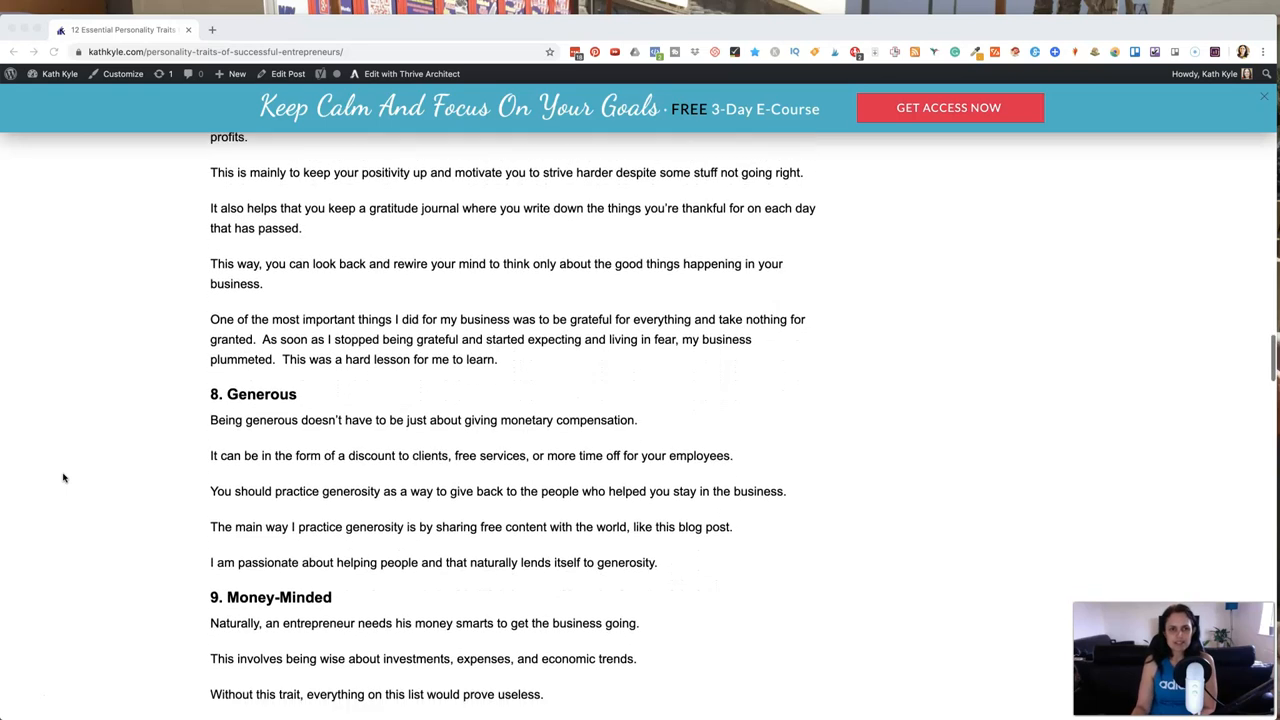
scroll(down, 3)
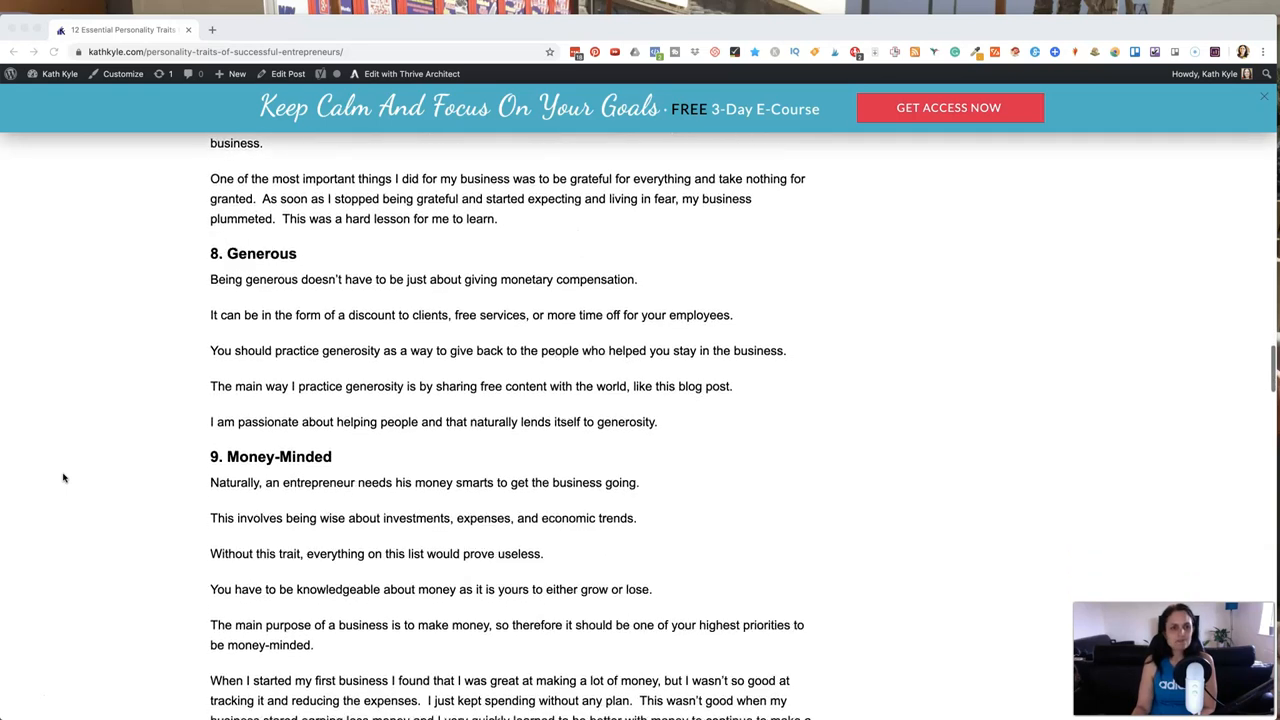
scroll(down, 3)
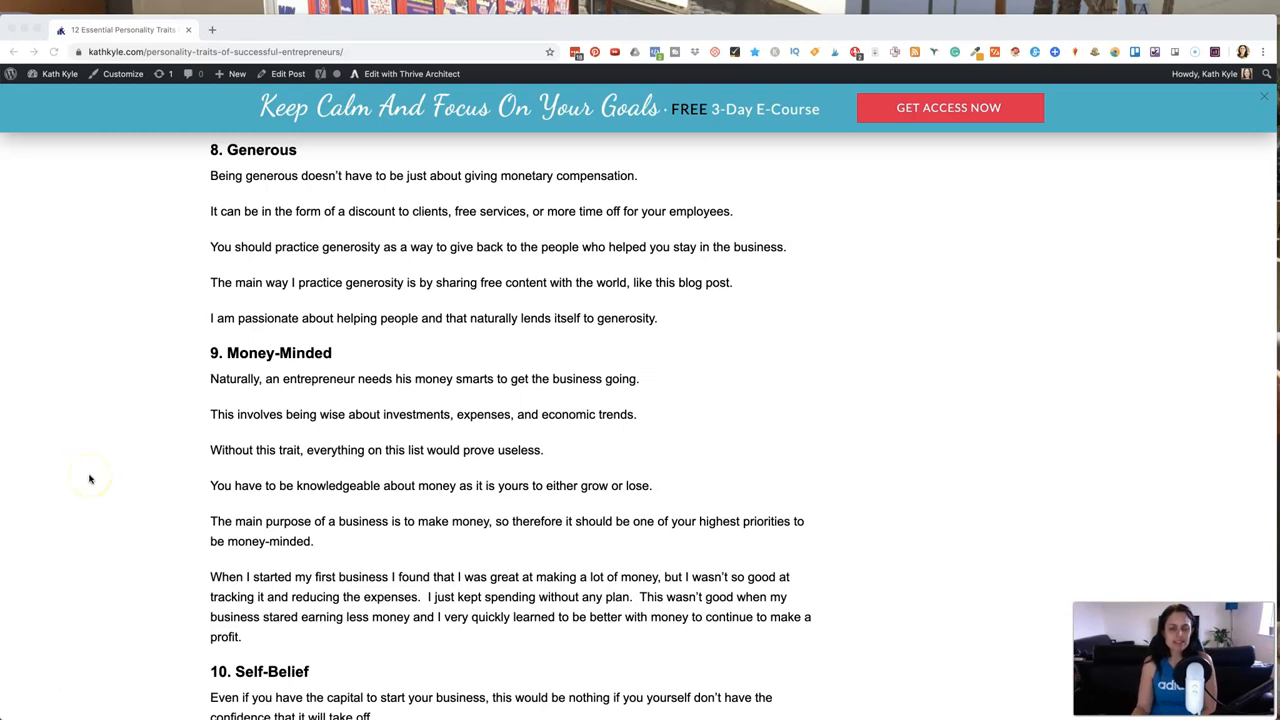
scroll(down, 3)
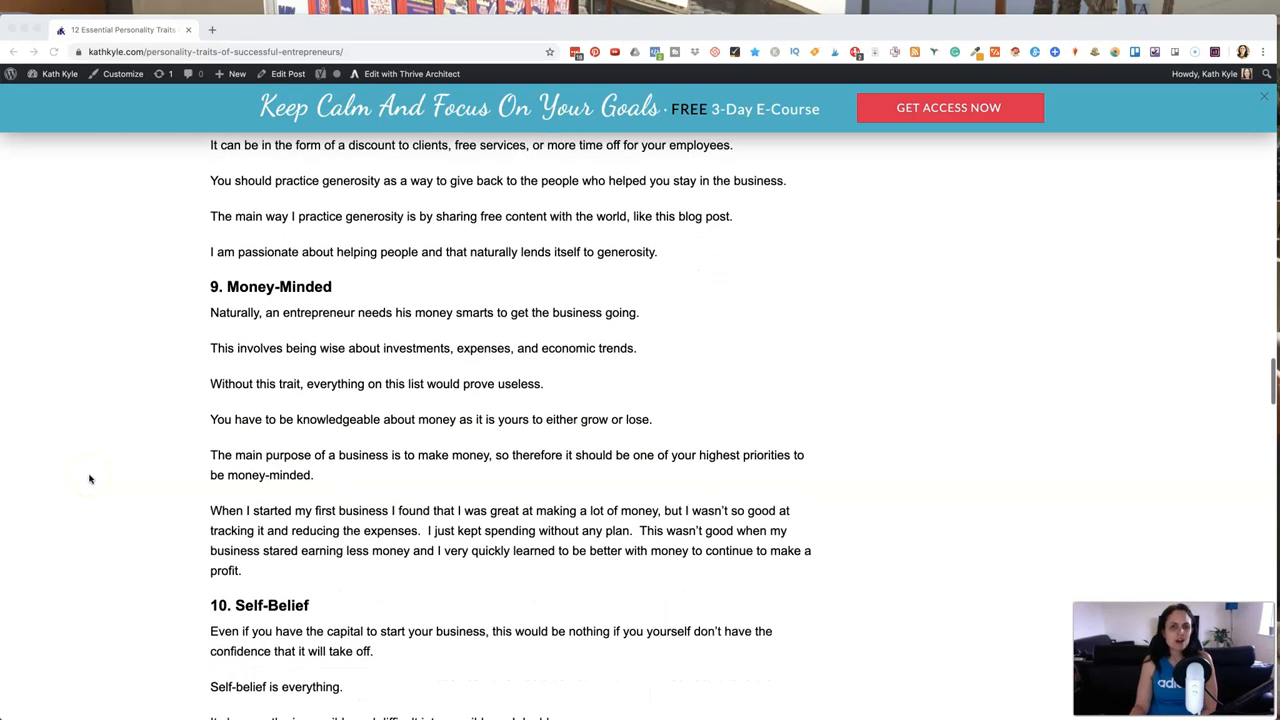
scroll(down, 3)
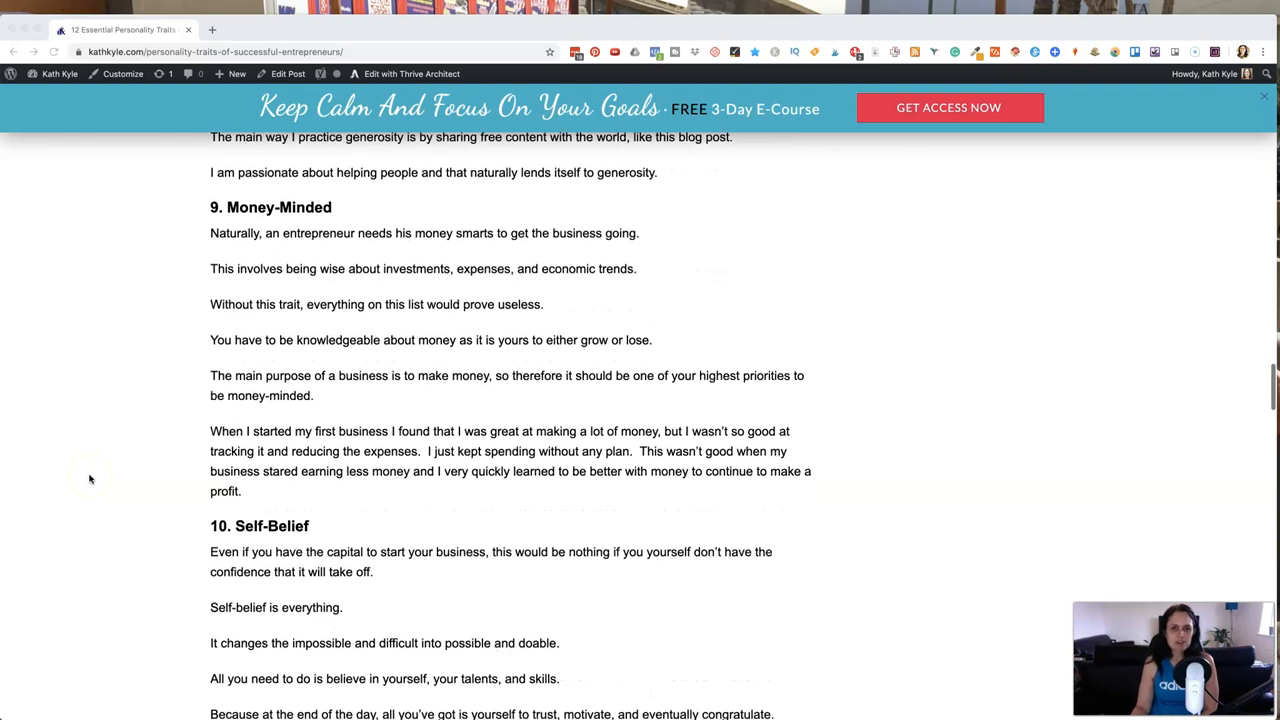
scroll(down, 3)
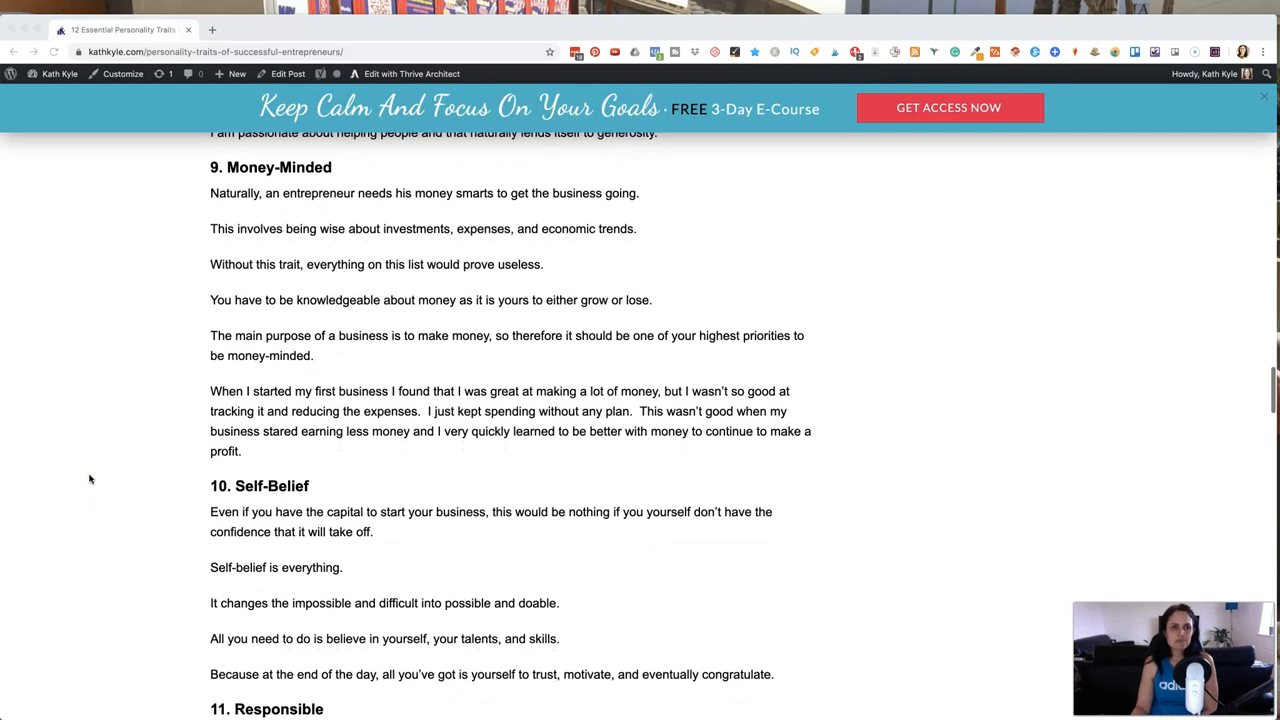
scroll(down, 3)
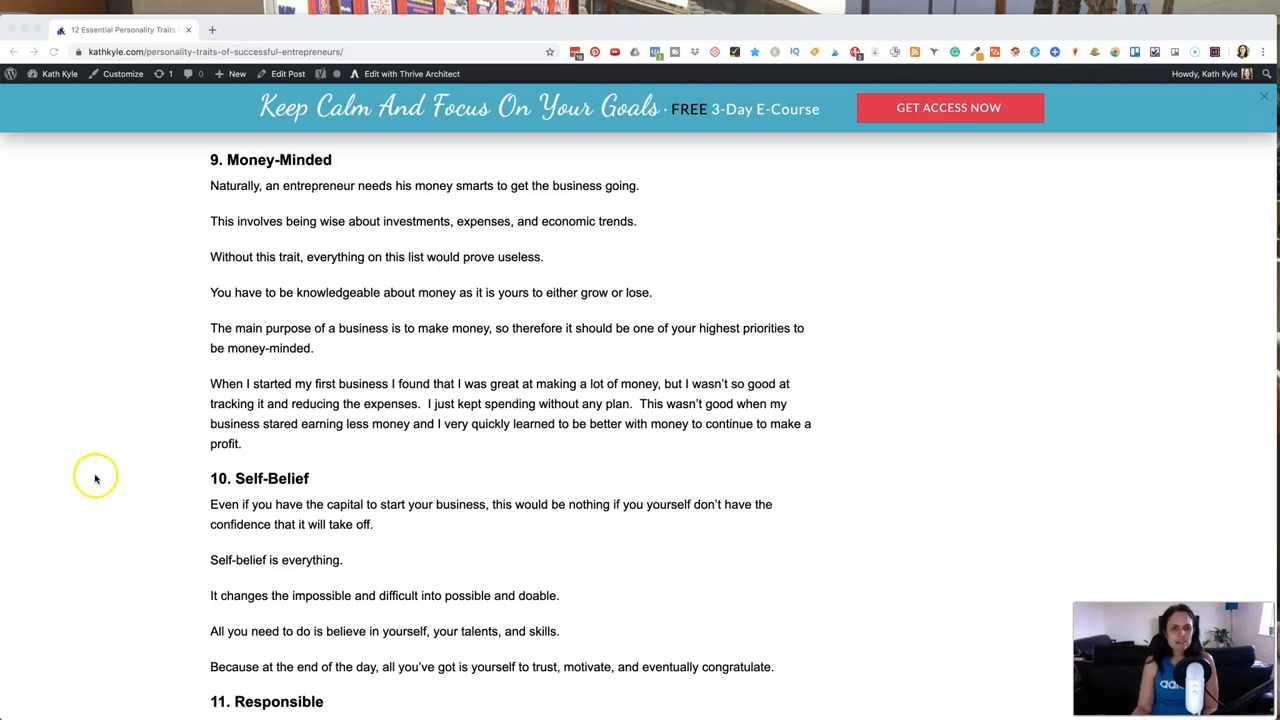
scroll(down, 3)
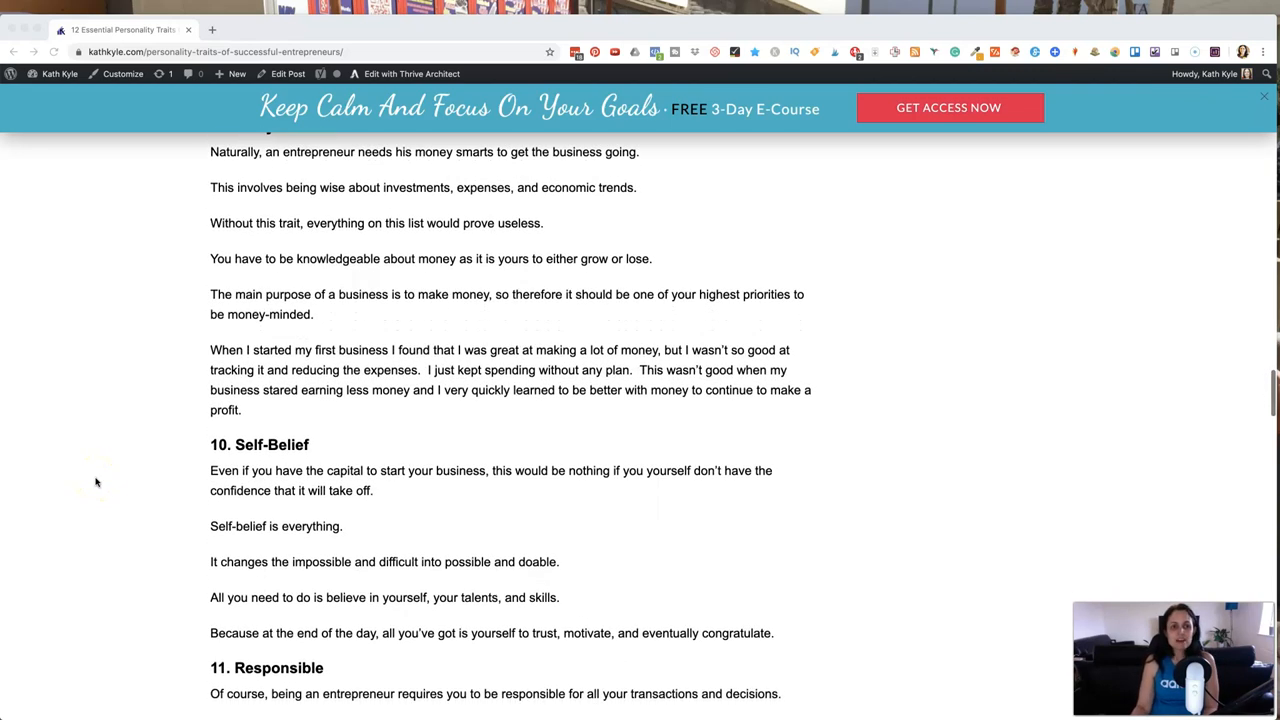
scroll(down, 3)
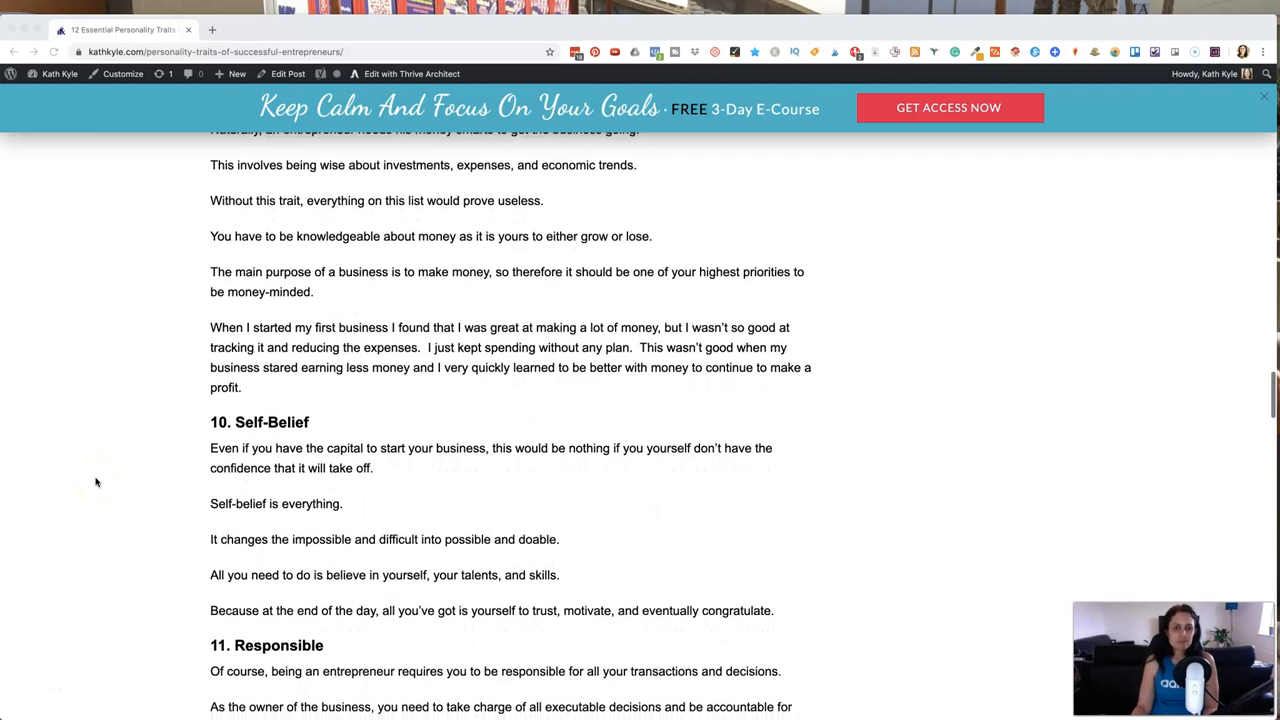
scroll(down, 3)
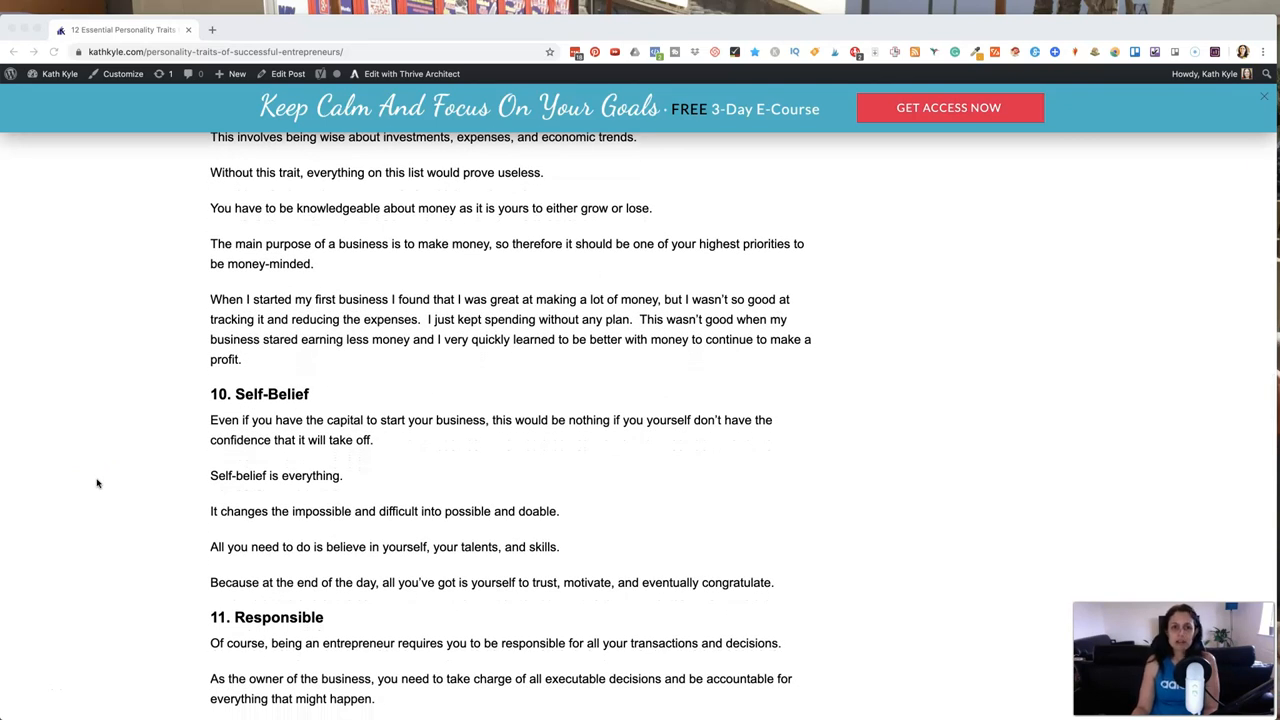
scroll(down, 3)
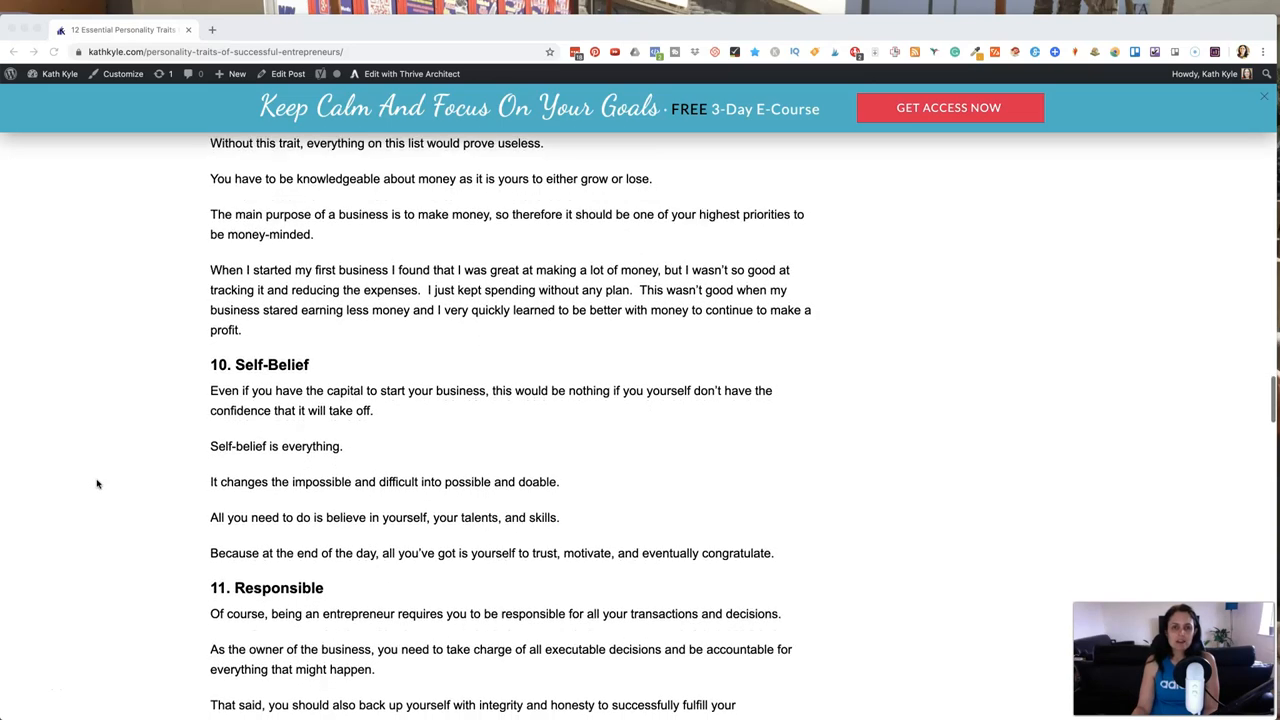
scroll(down, 3)
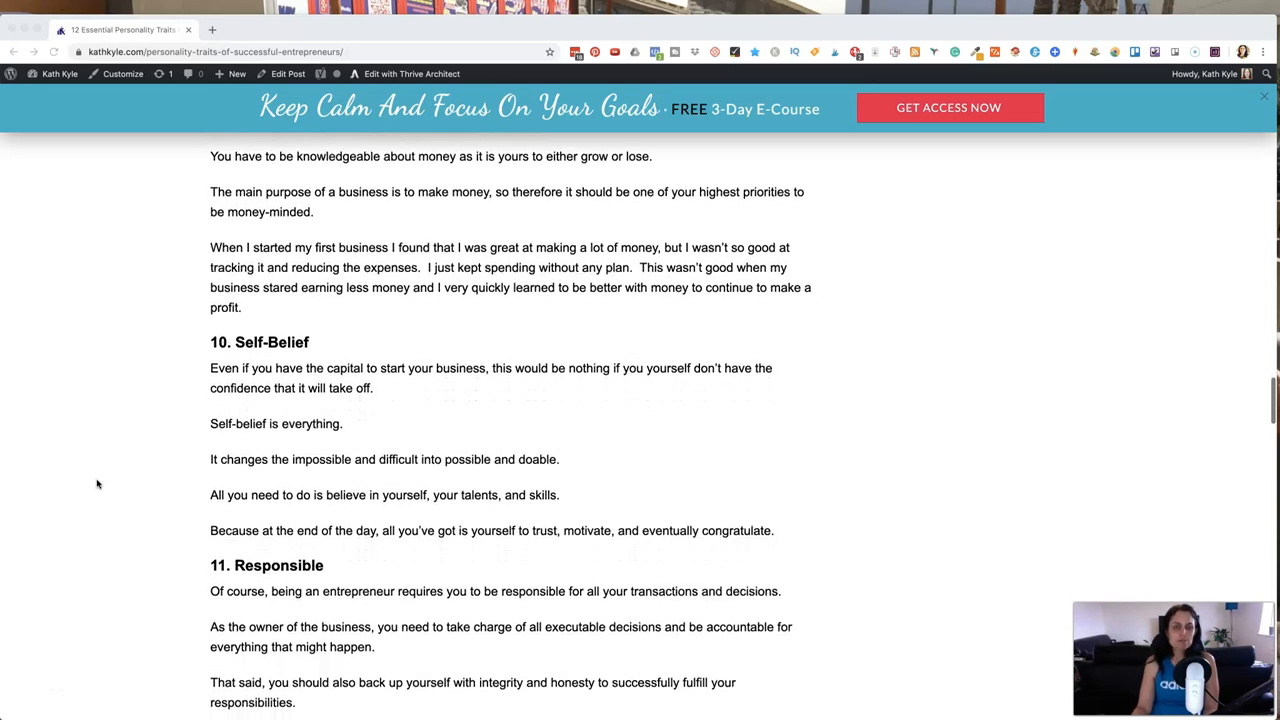
scroll(down, 3)
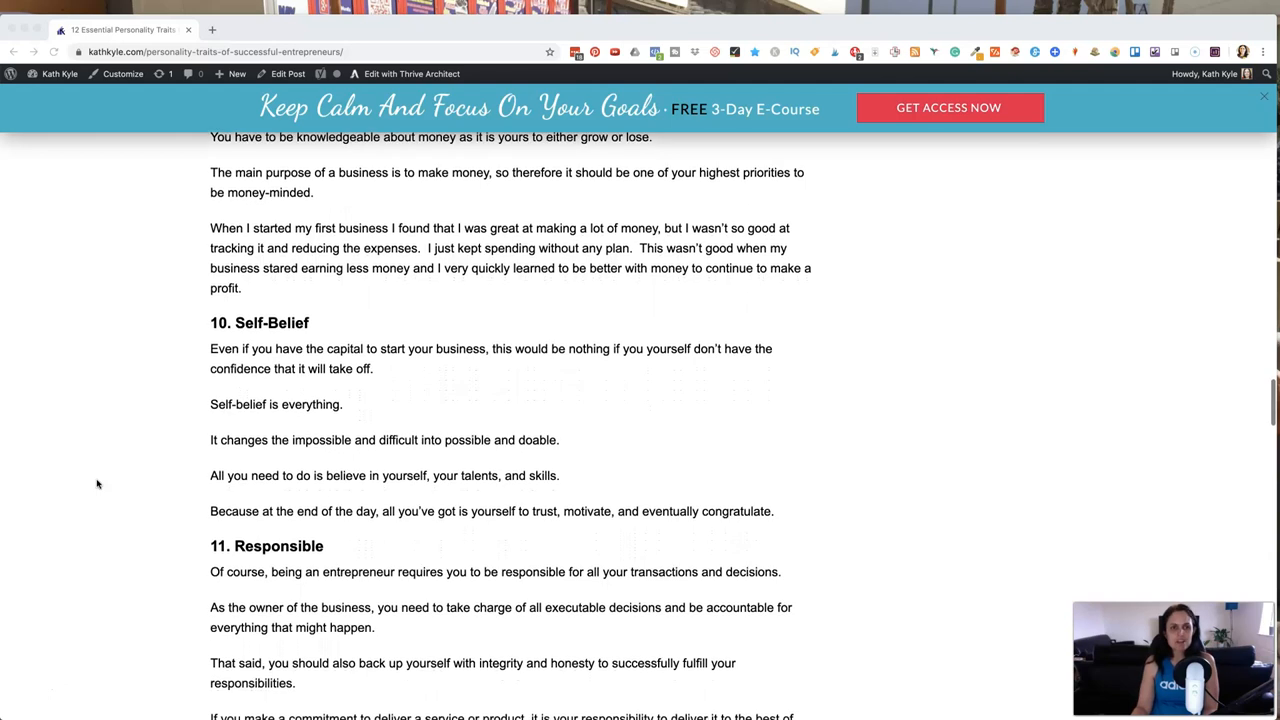
scroll(down, 3)
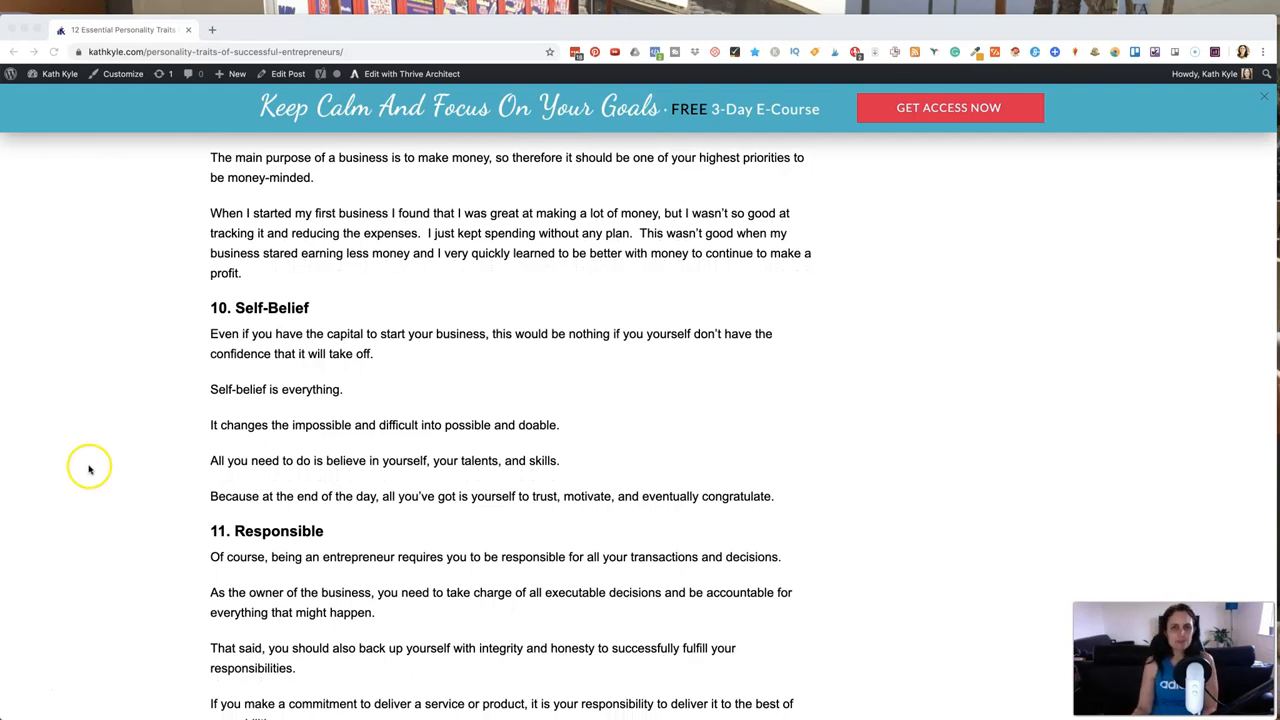
scroll(down, 3)
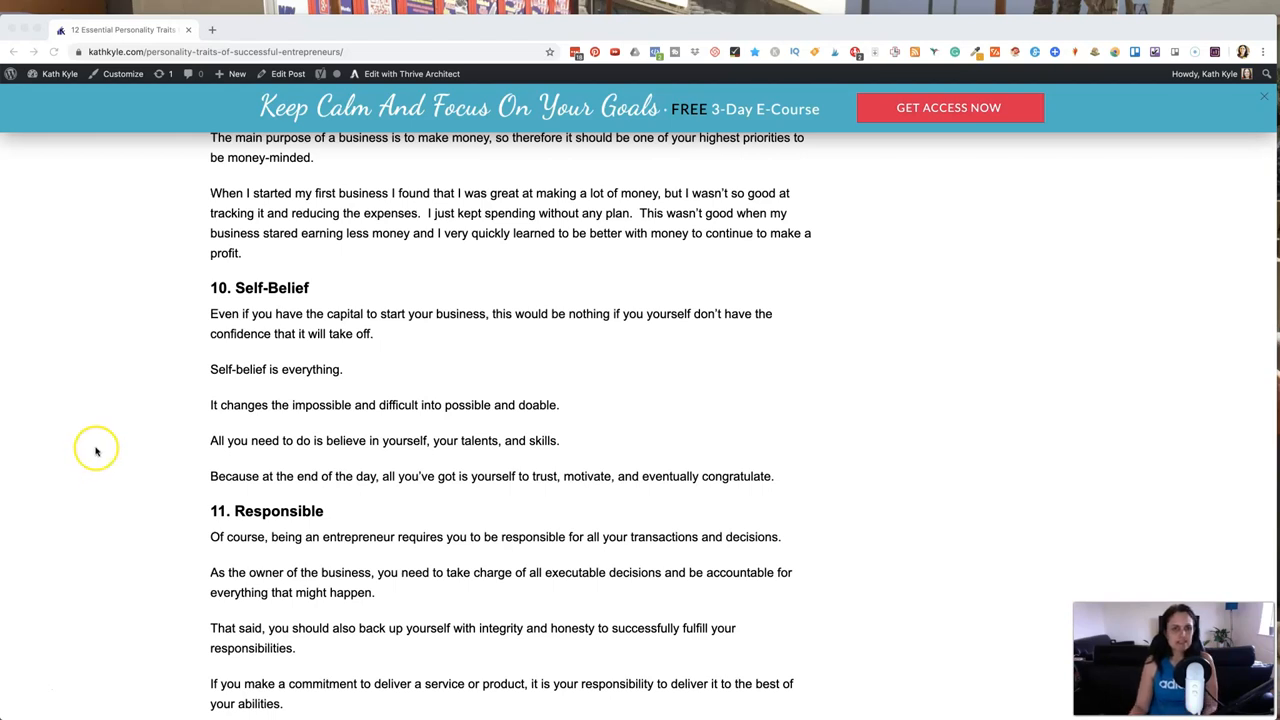
scroll(down, 3)
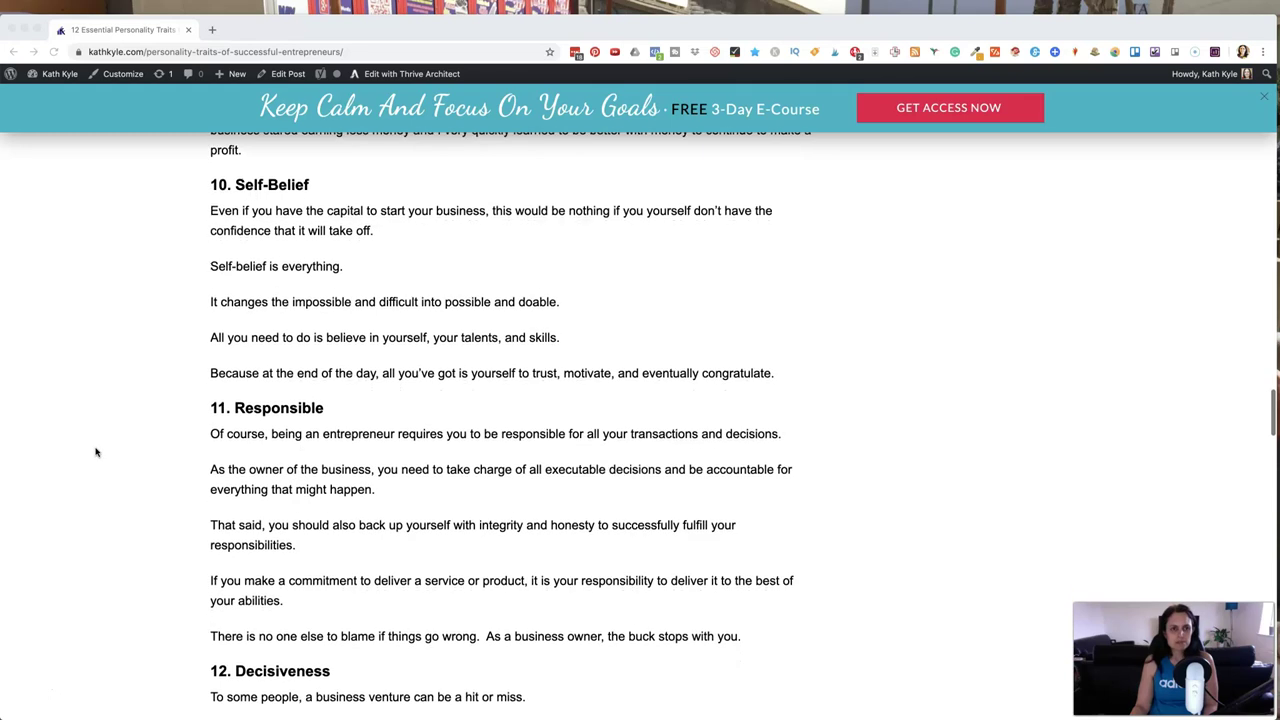
scroll(down, 3)
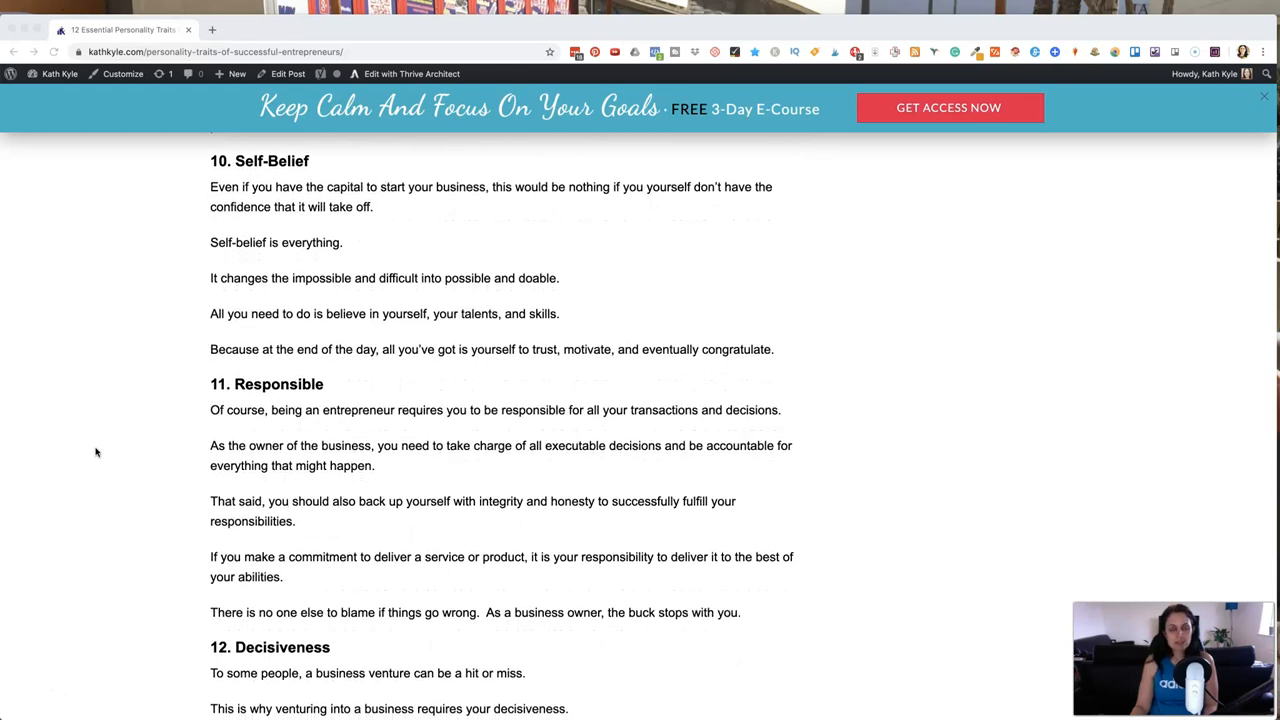
scroll(down, 3)
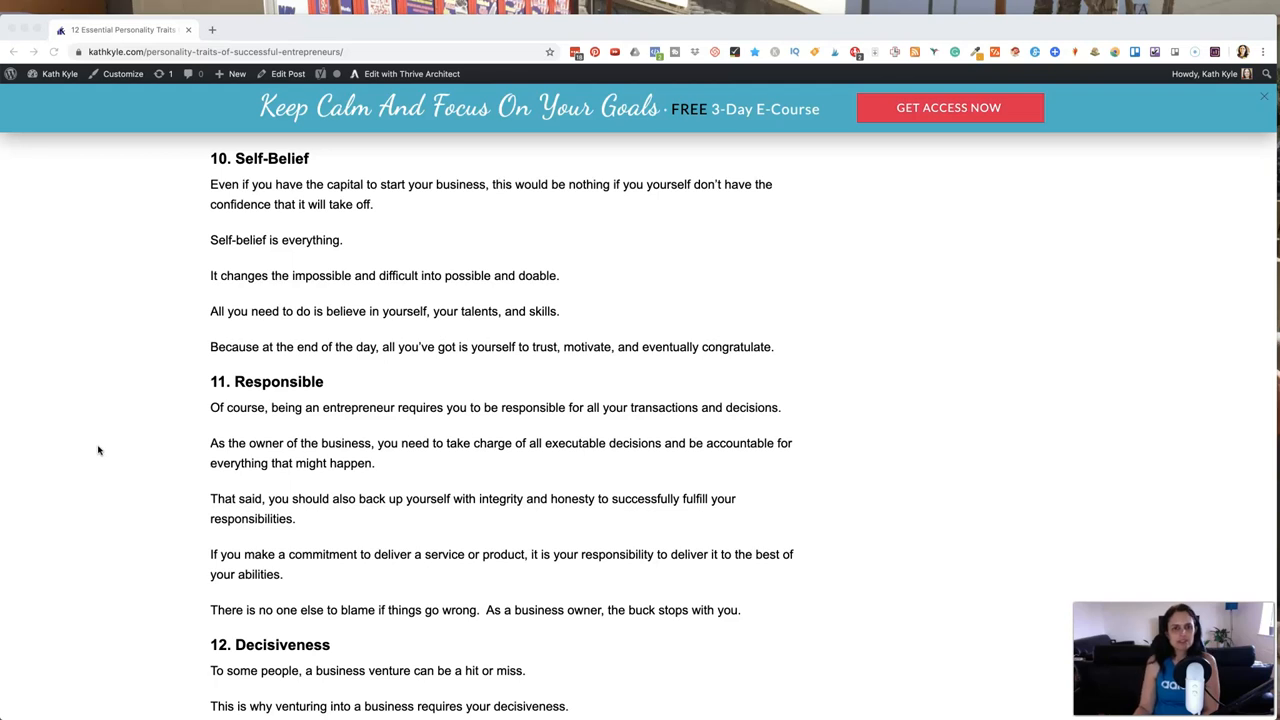
scroll(down, 3)
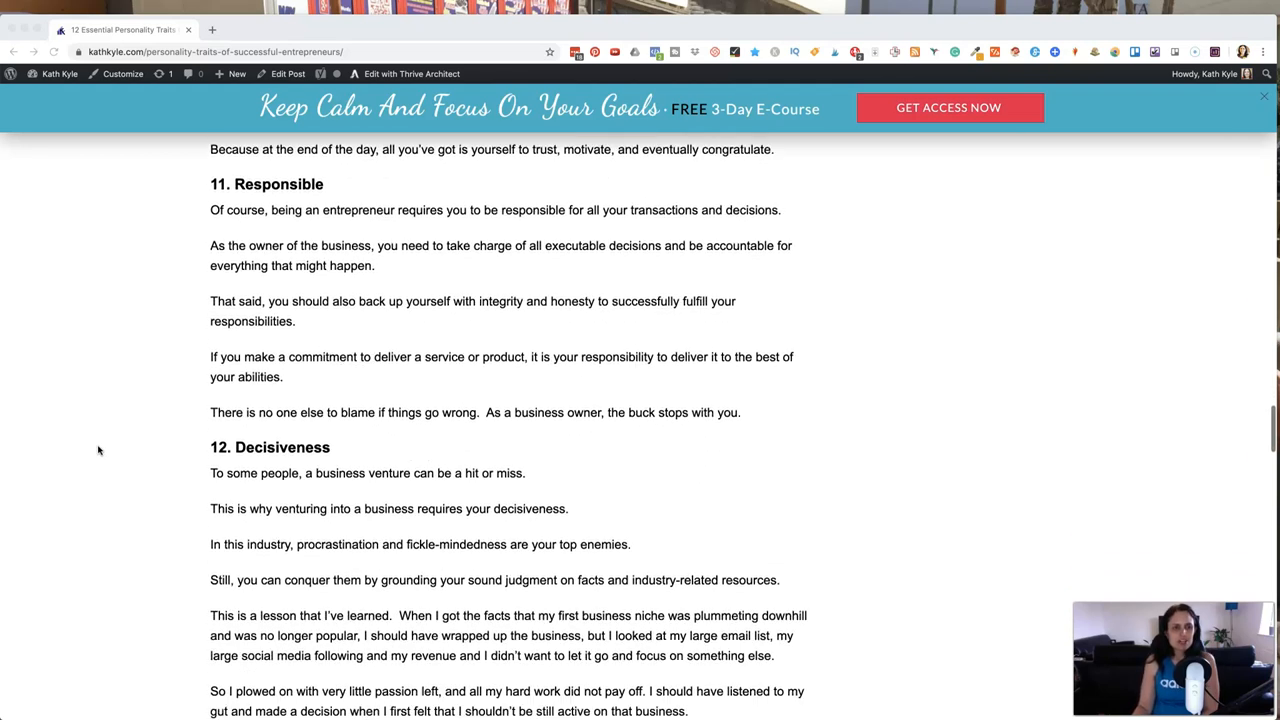
scroll(down, 3)
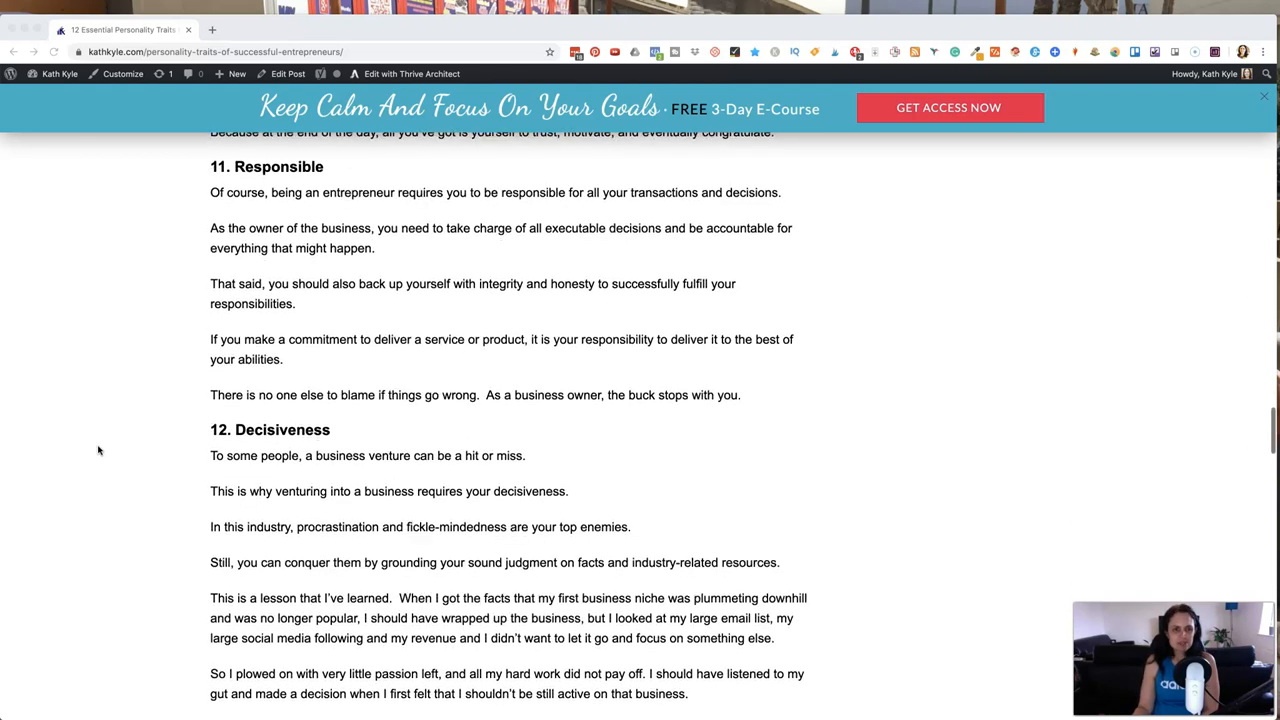
scroll(down, 3)
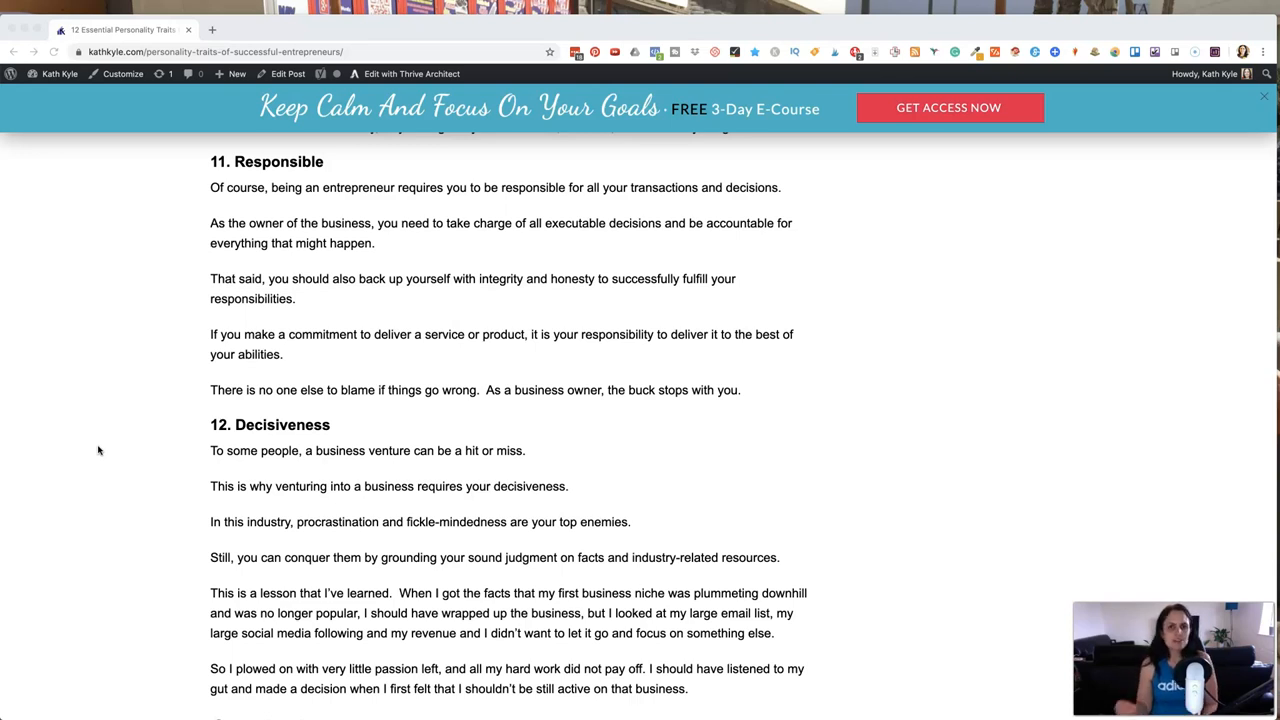
scroll(down, 3)
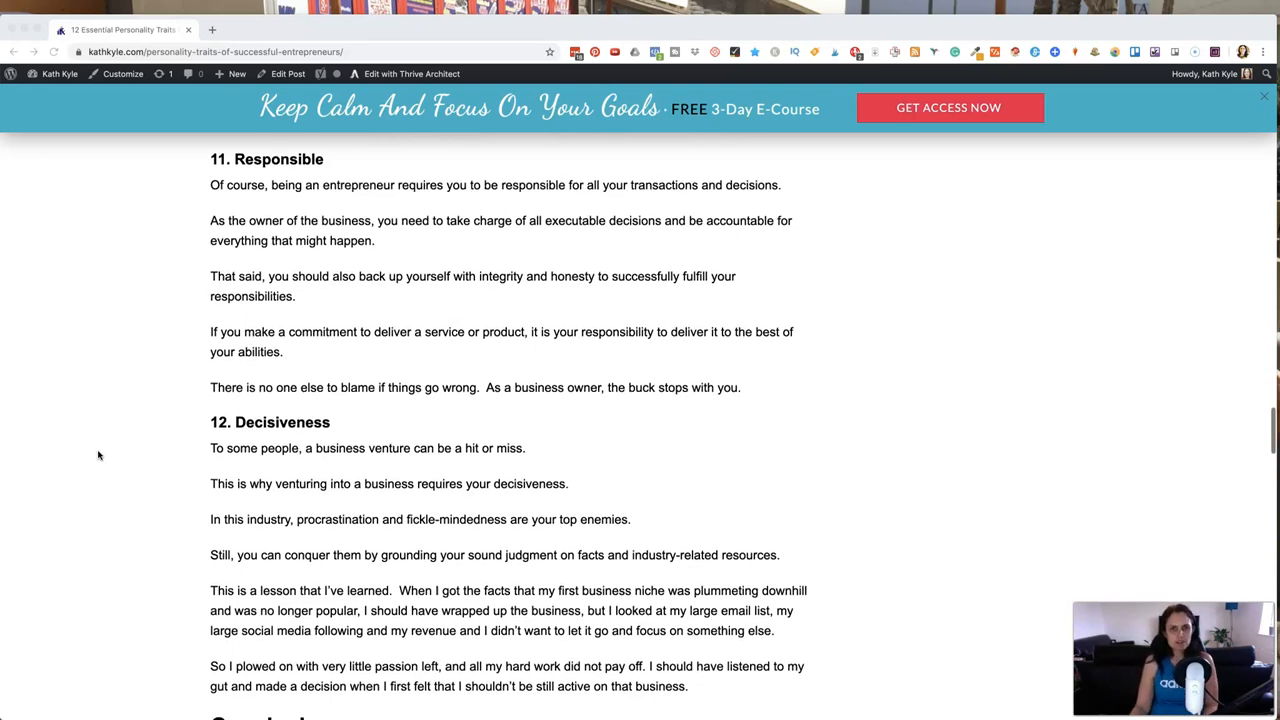
scroll(down, 3)
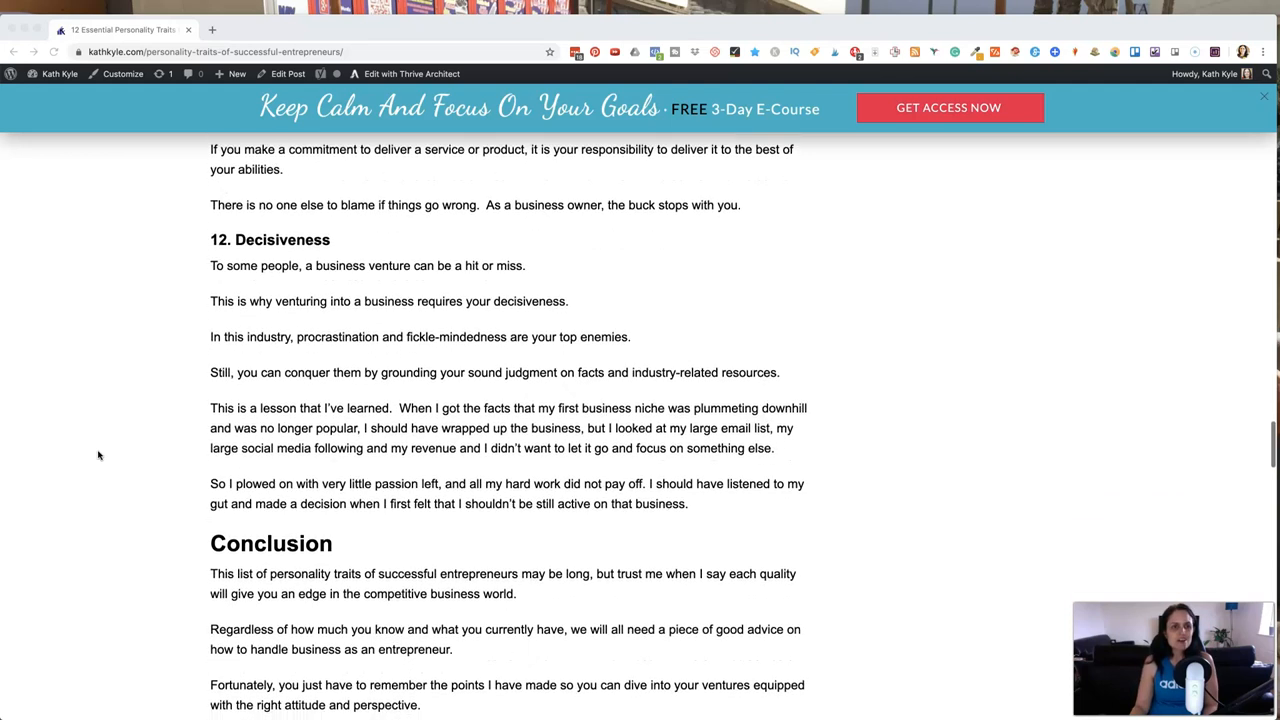
scroll(down, 3)
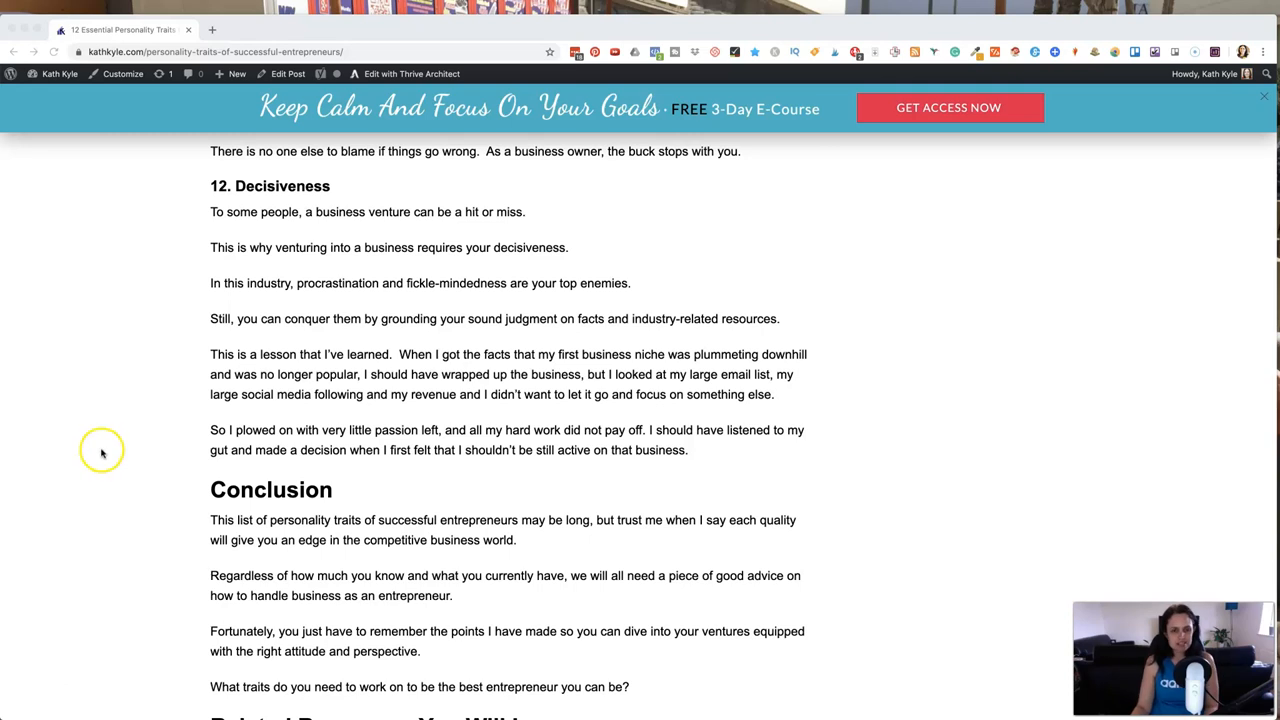
scroll(down, 3)
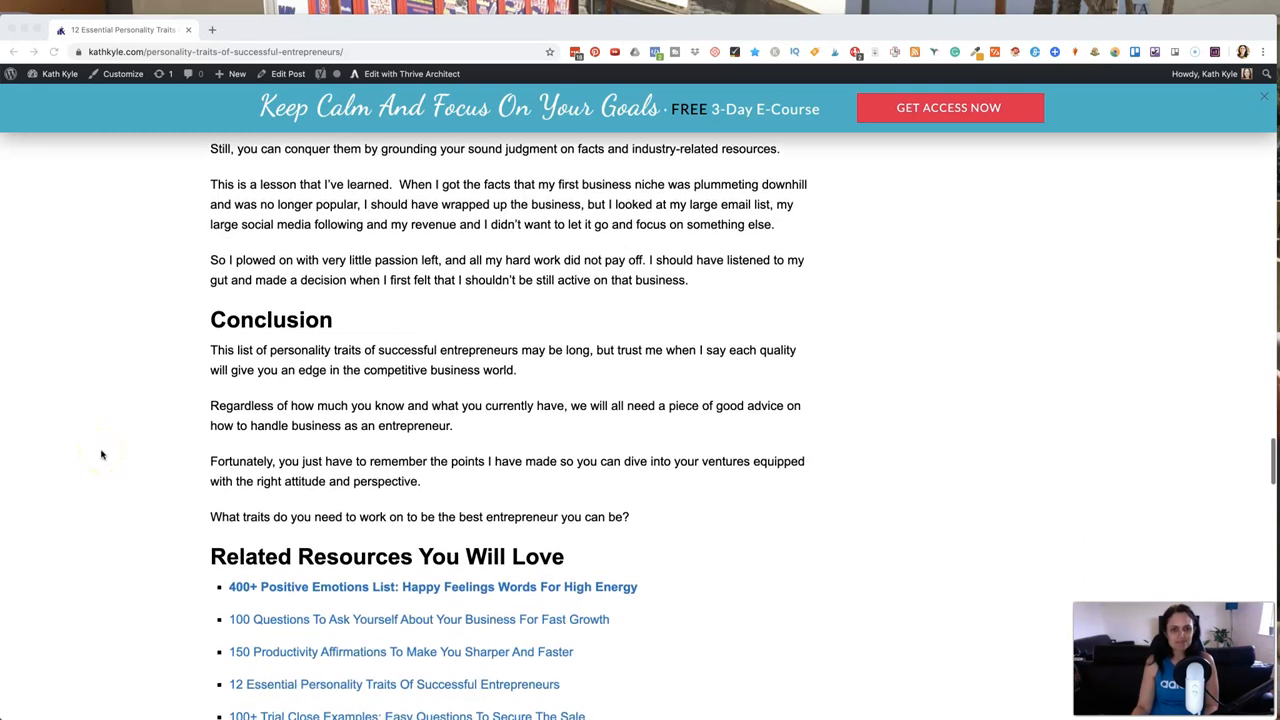
scroll(down, 3)
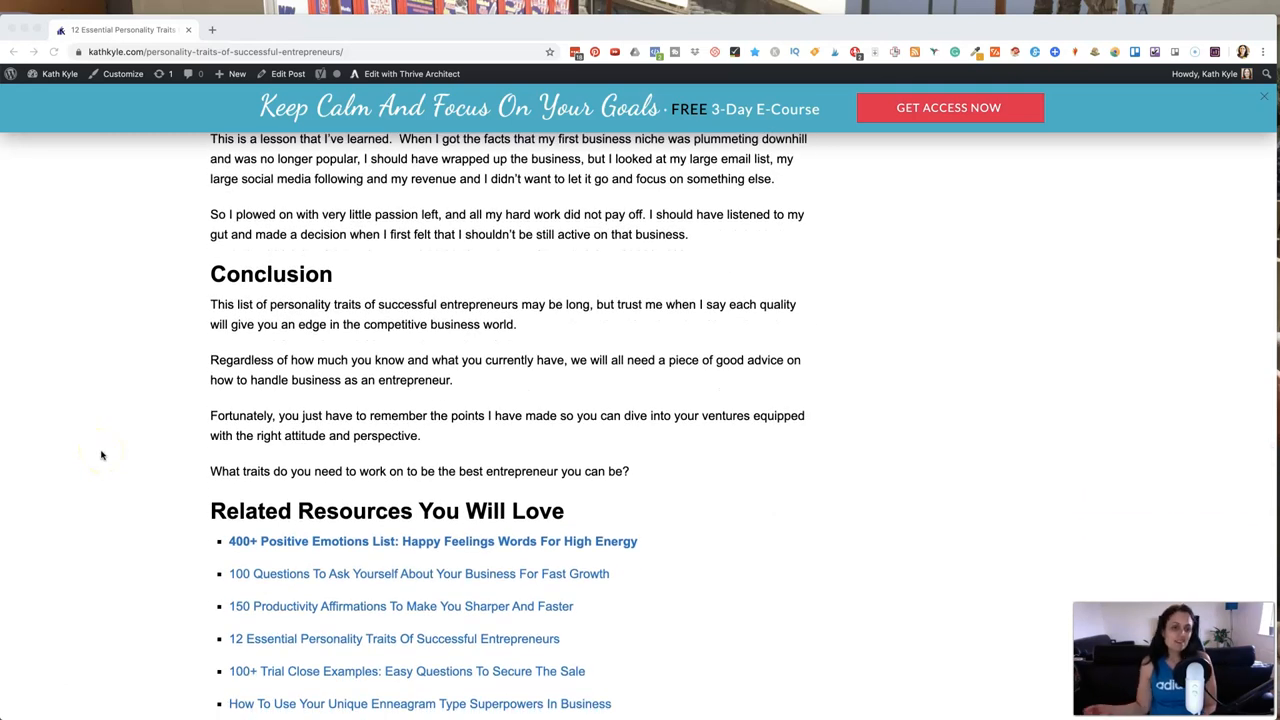